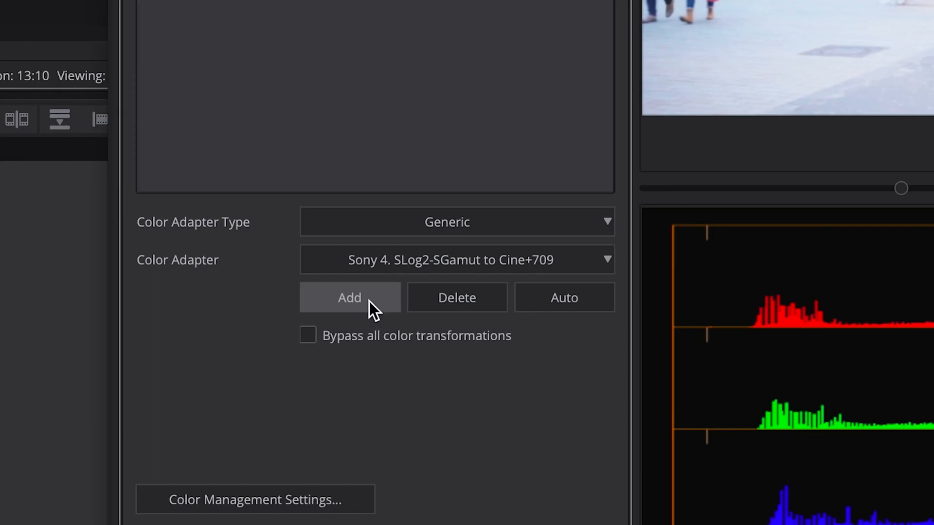
- Load the BC Original S-Log2 to Rec 709 size 64 .cube LUT in Color Management Settings
click(255, 500)
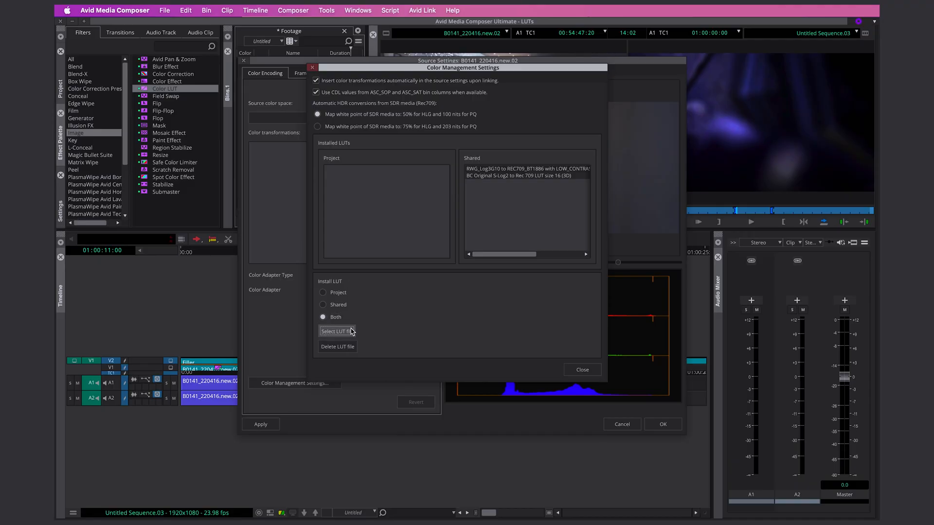
click(338, 331)
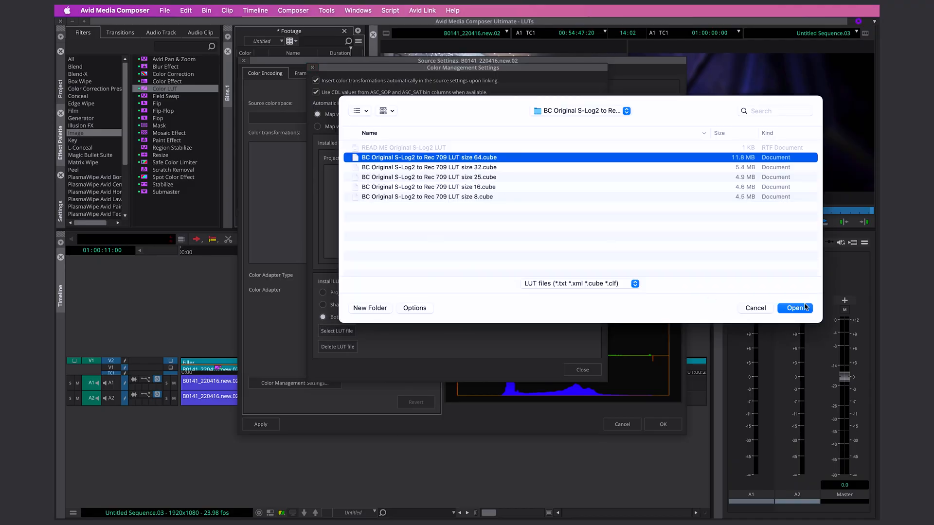
click(794, 308)
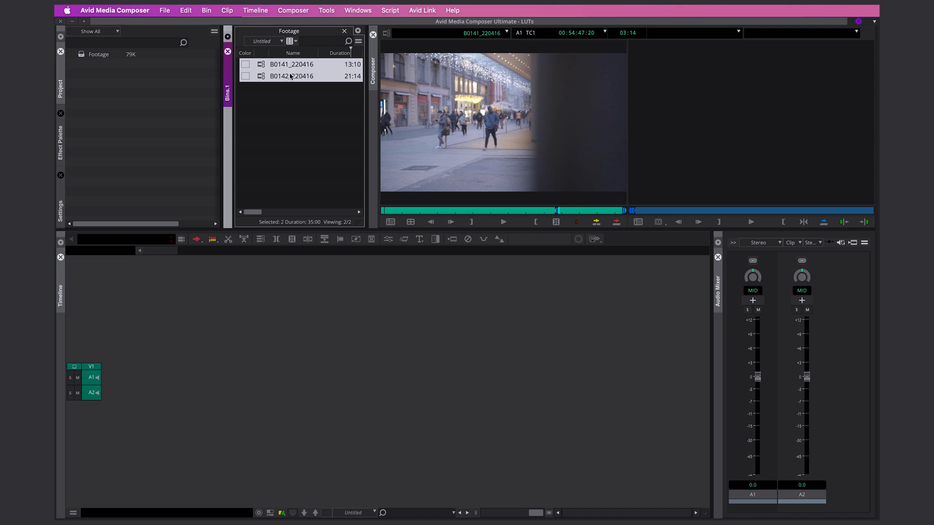
mouse_move(254, 96)
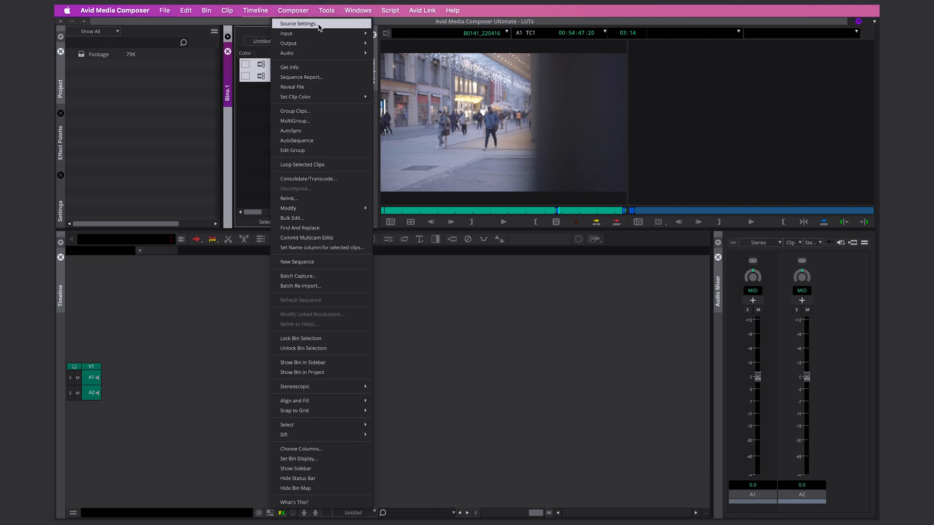
- In Source Settings for B0141_220416, choose the Sony 1. SLog2-SGamut to LC-709 color adapter
click(297, 24)
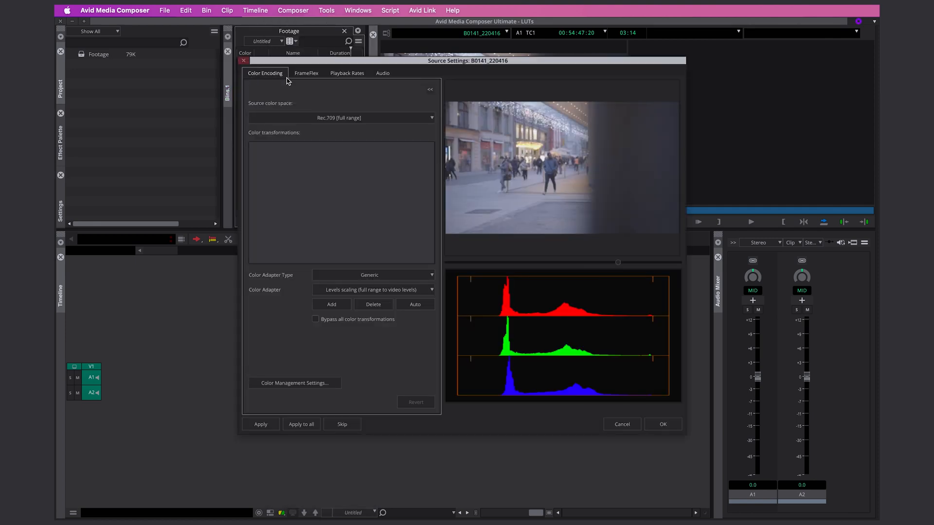
mouse_move(282, 298)
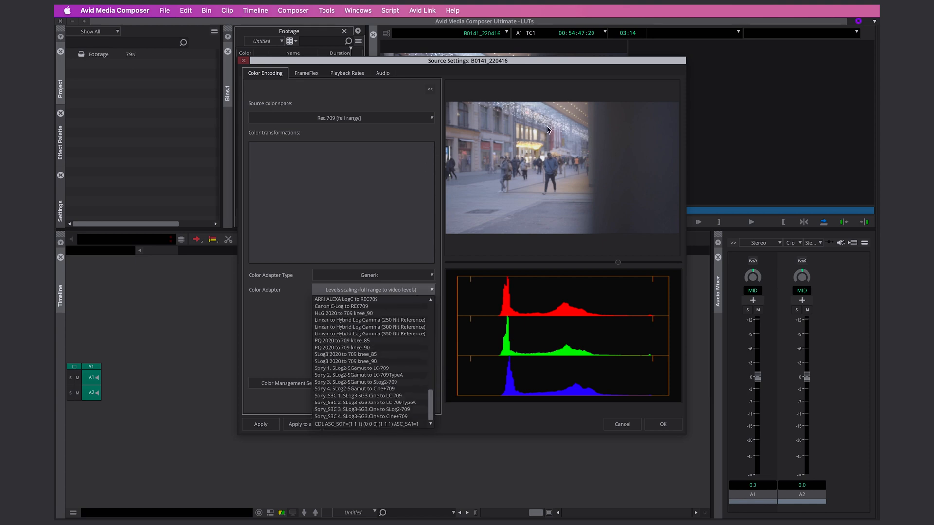
click(341, 347)
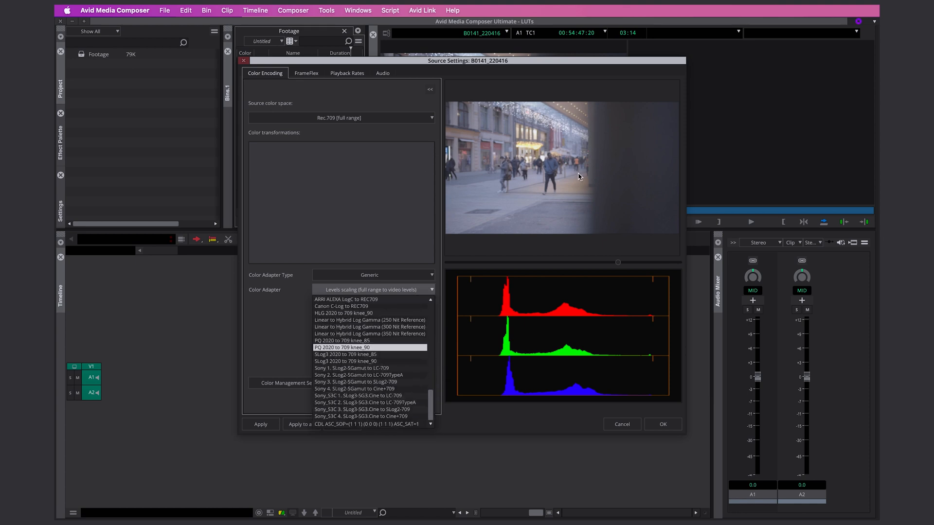
mouse_move(369, 313)
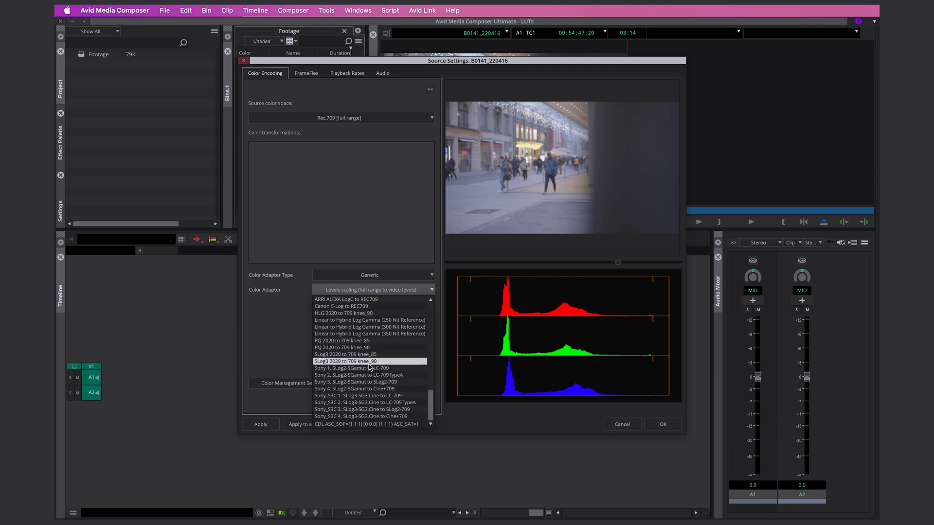
mouse_move(369, 368)
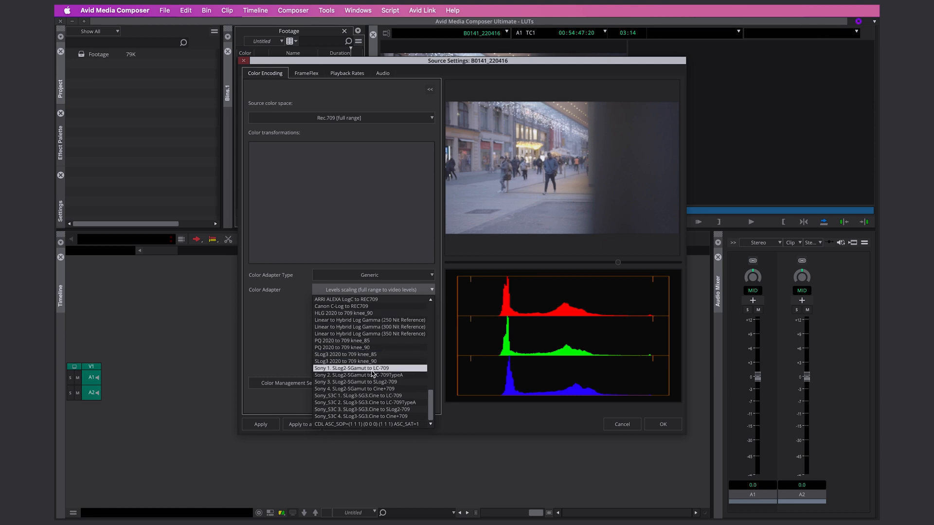
click(352, 368)
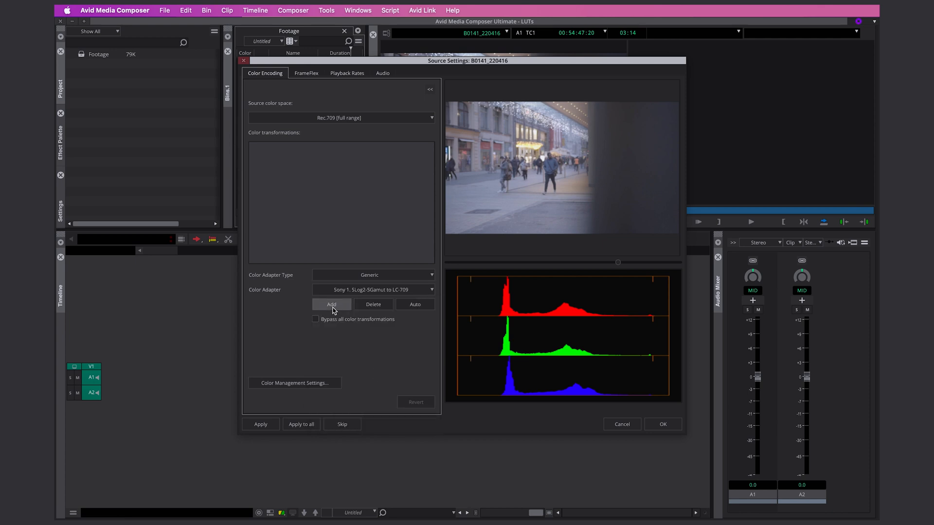
- Add the SLog2 to LC-709 conversion, stack levels-scaling steps, then delete the extras
click(331, 304)
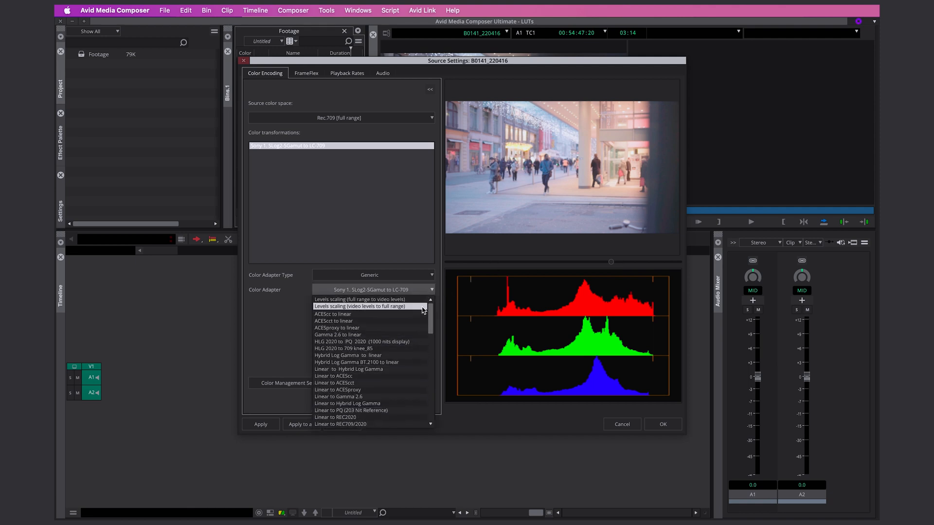
click(360, 306)
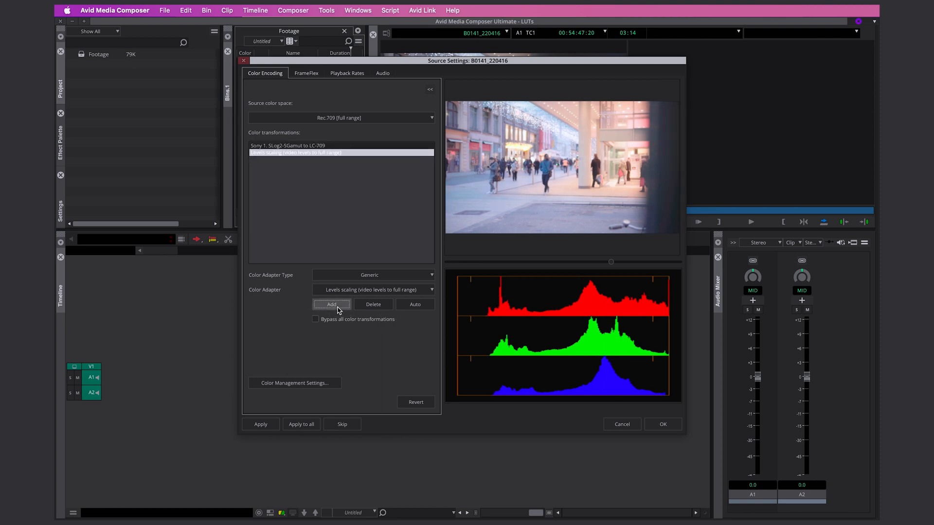
click(332, 304)
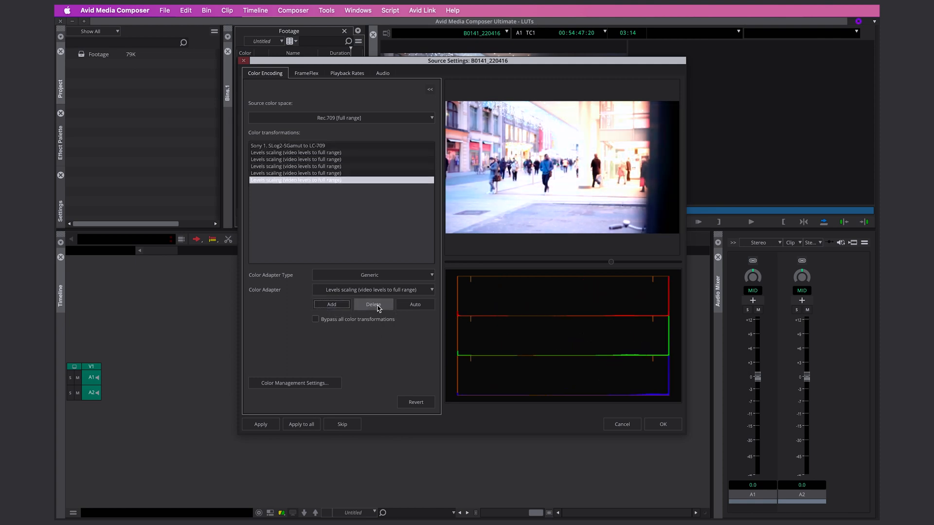
click(372, 305)
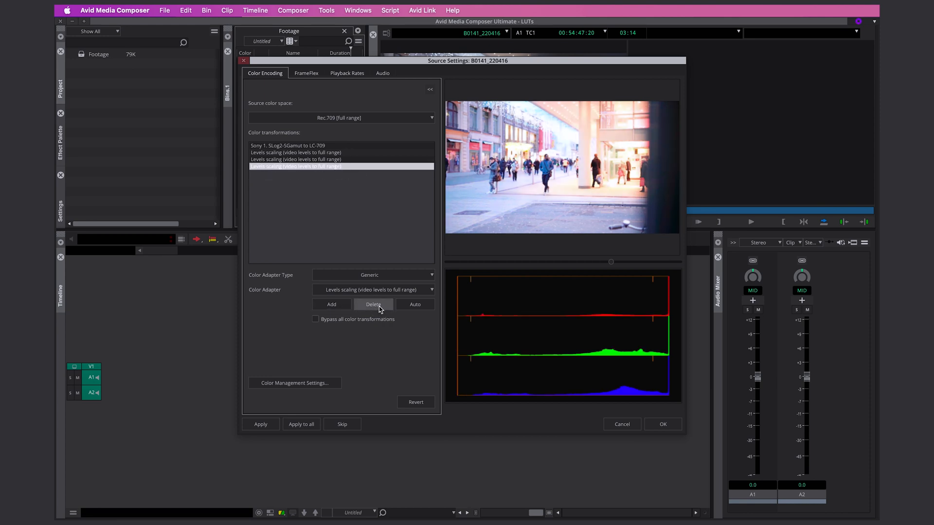
click(374, 305)
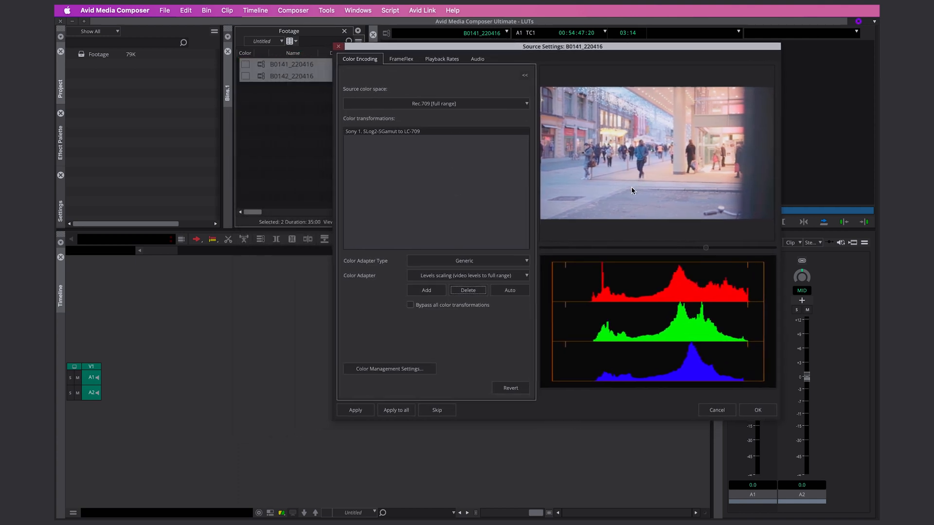
mouse_move(441, 192)
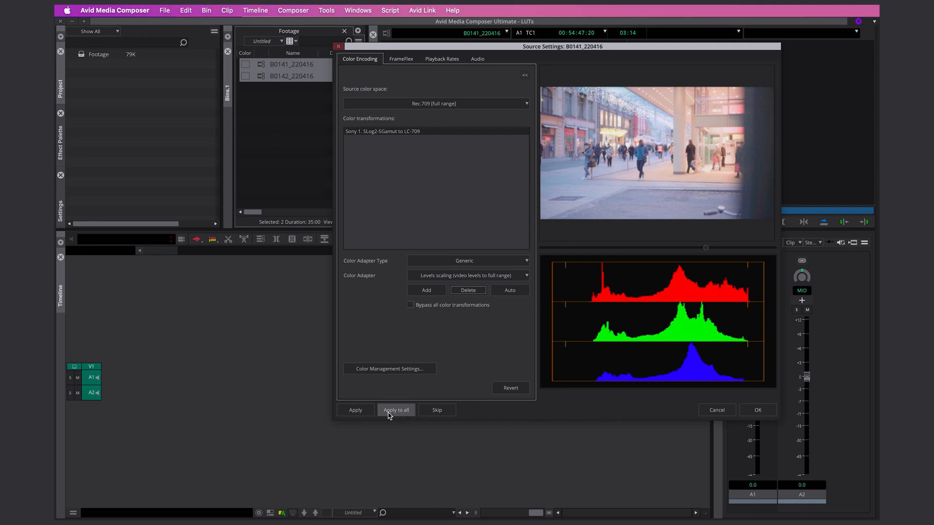
- Apply the S-Log2 to LC-709 transformation to both clips and confirm with OK
click(396, 409)
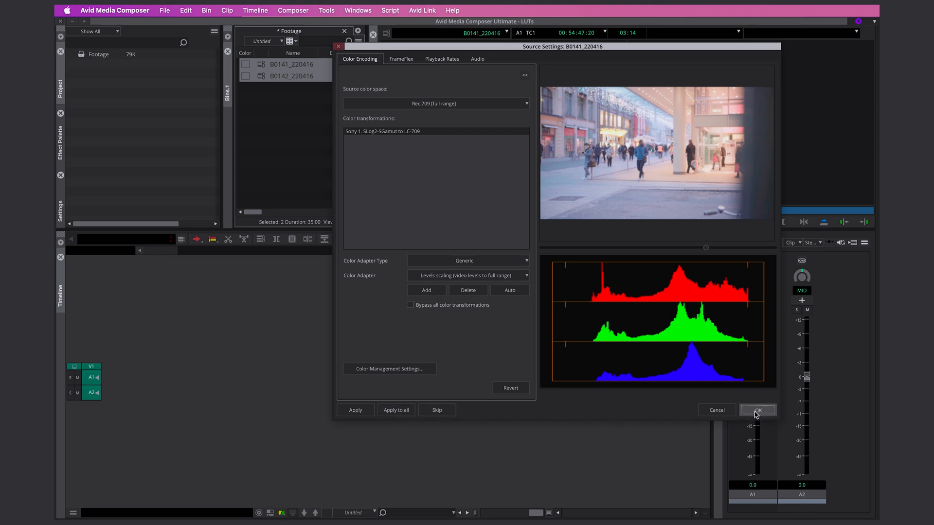
click(757, 410)
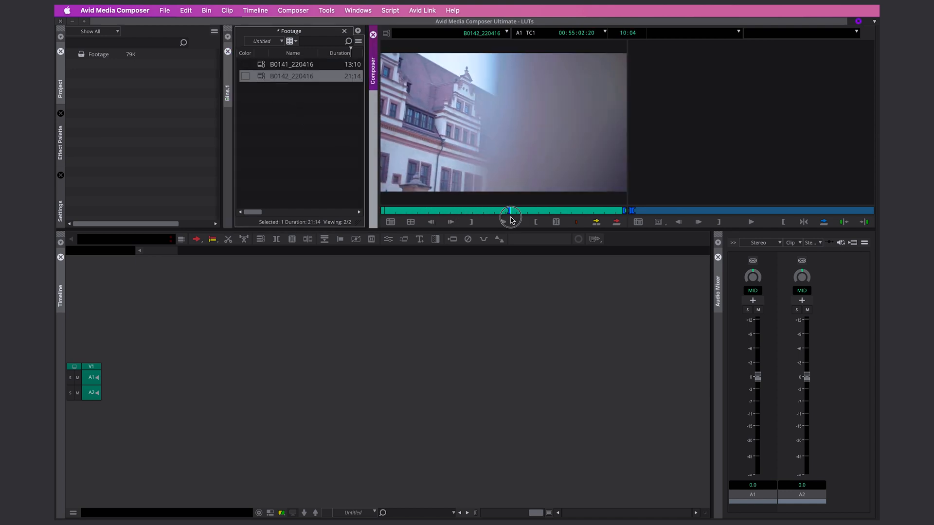
- Transcode B0141_220416 to DNxHD LB with Color encoding checked to bake in the conversion
click(509, 213)
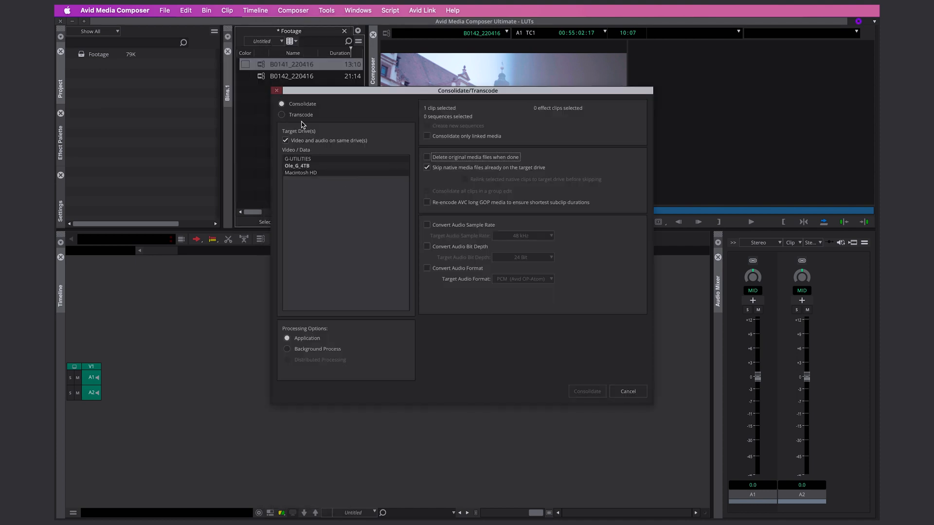
click(281, 114)
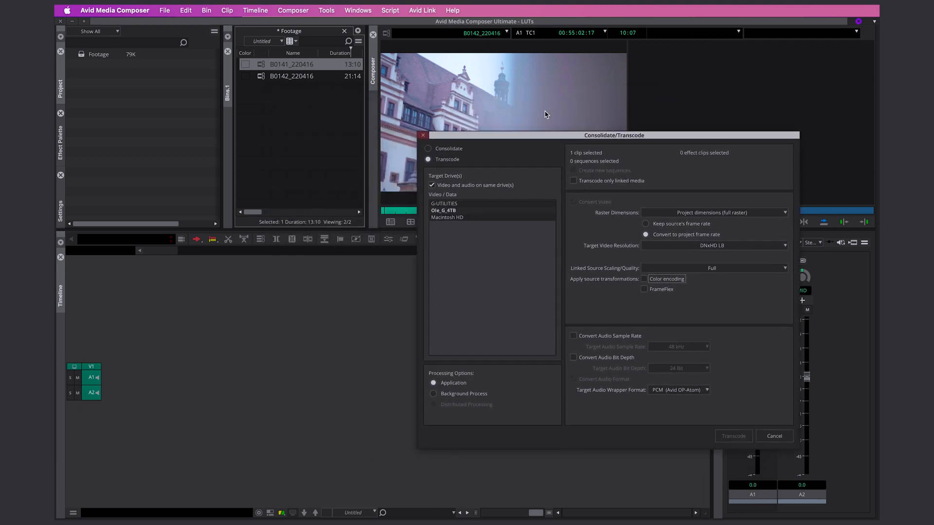
click(644, 279)
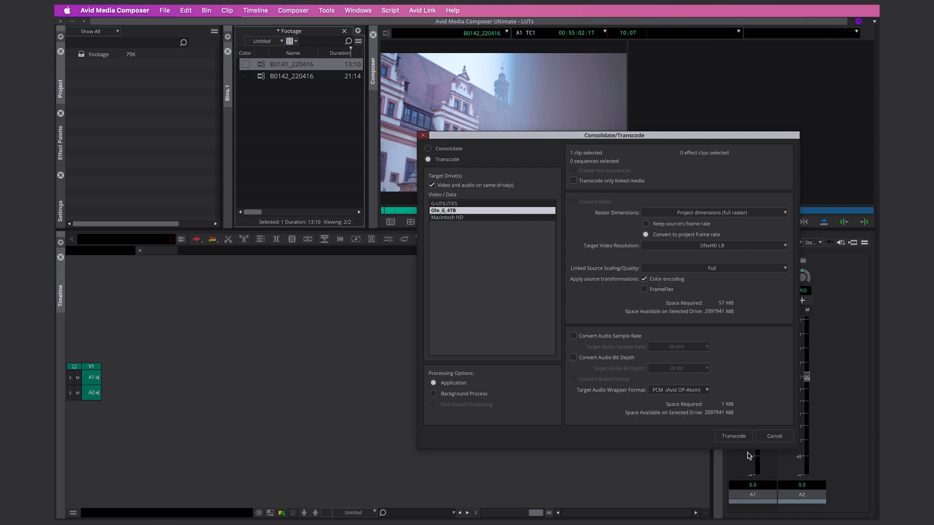
click(734, 436)
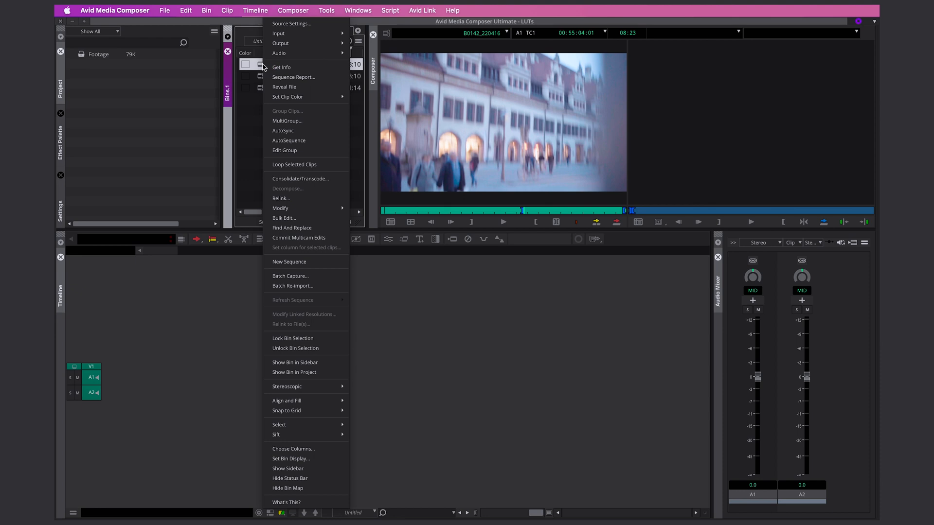
click(291, 24)
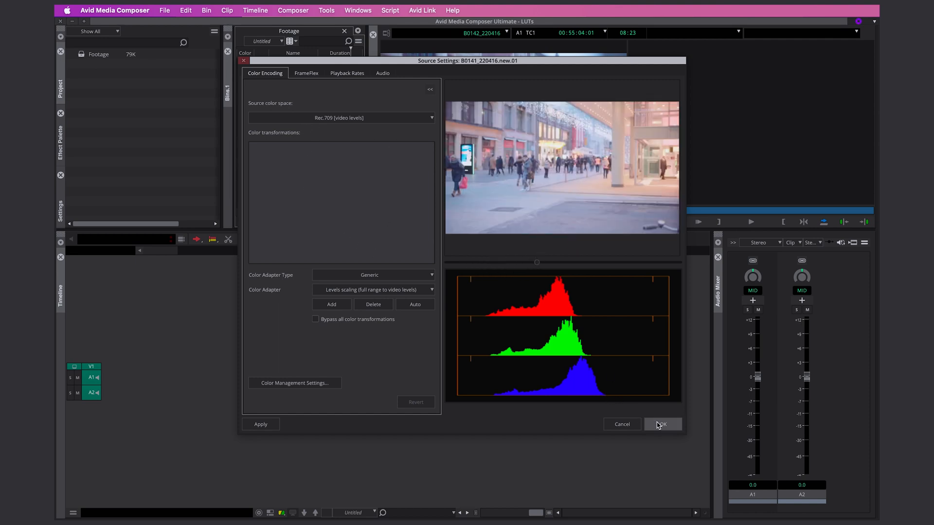
click(662, 424)
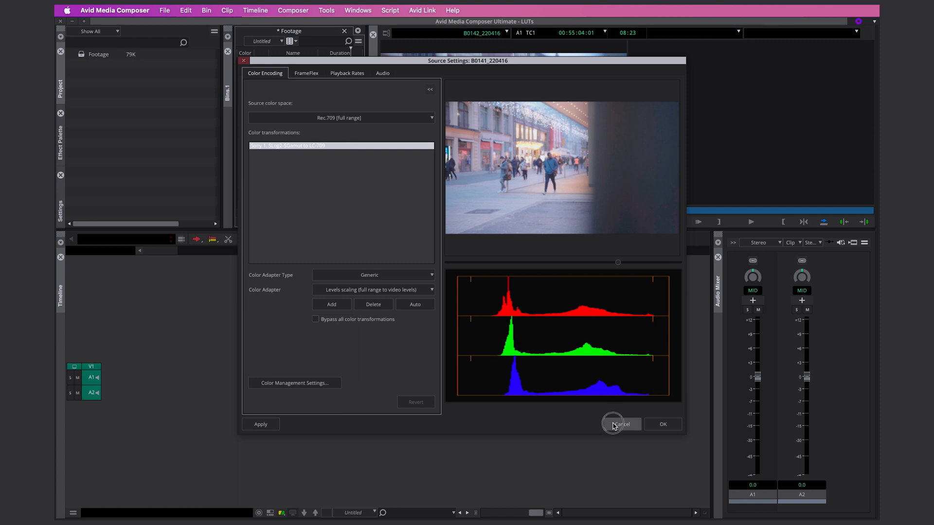
click(621, 424)
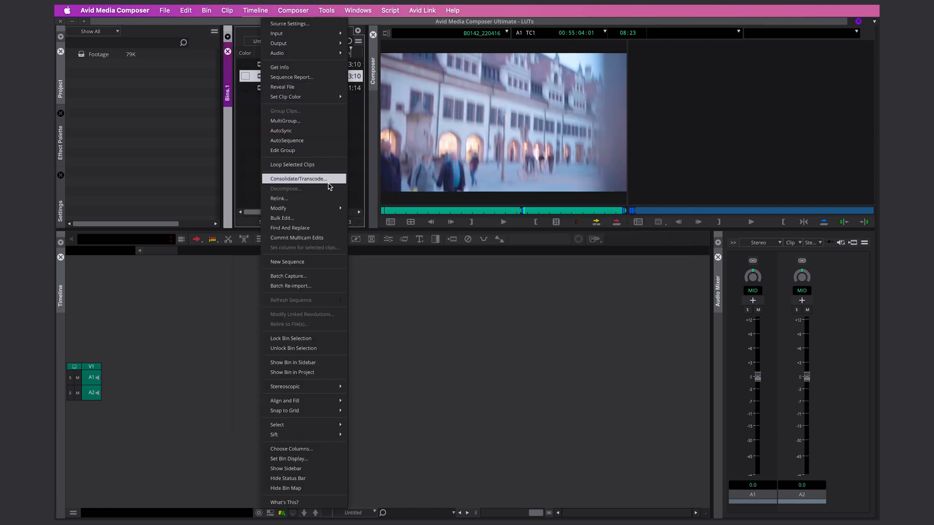
- Transcode the clip to DNxHD LB and select the new B0141_220416.new.02 copy
click(299, 179)
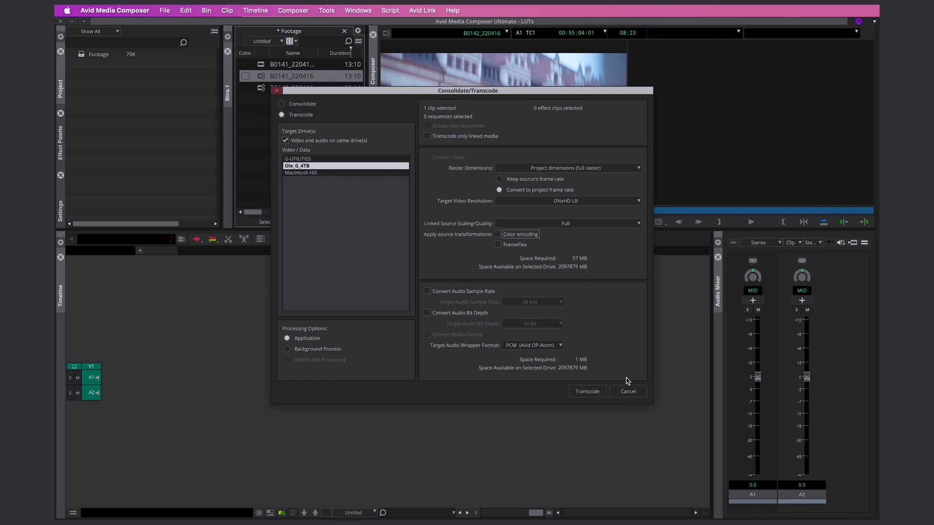
click(586, 391)
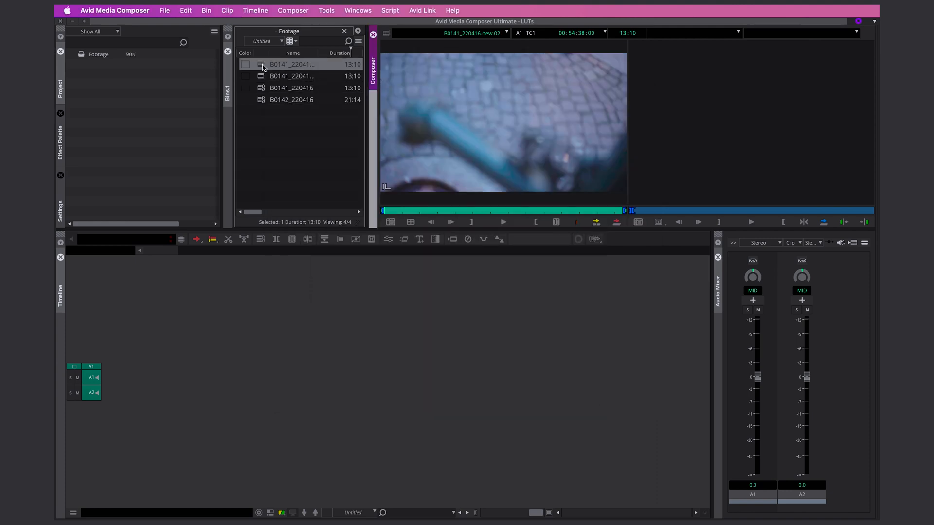
click(227, 10)
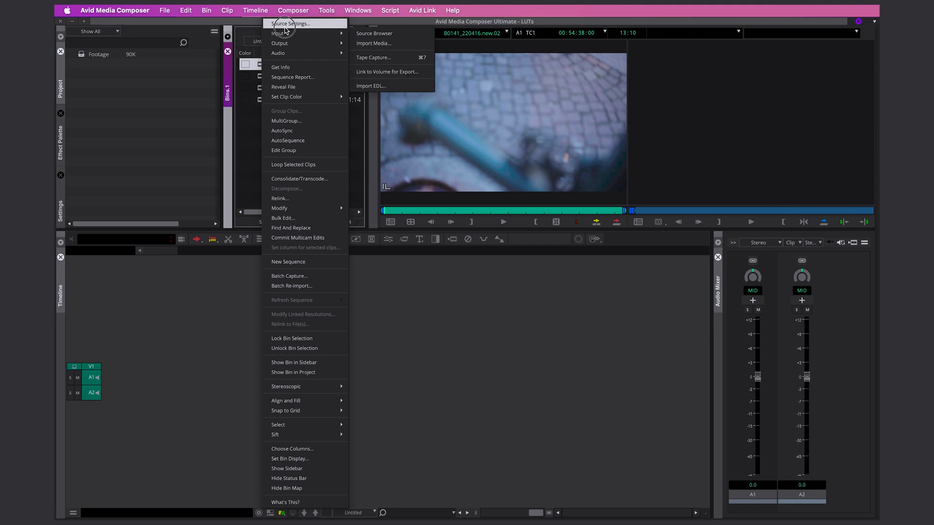
- Delete new.02's levels scaling adapter, then load new.01 to compare the look
click(291, 23)
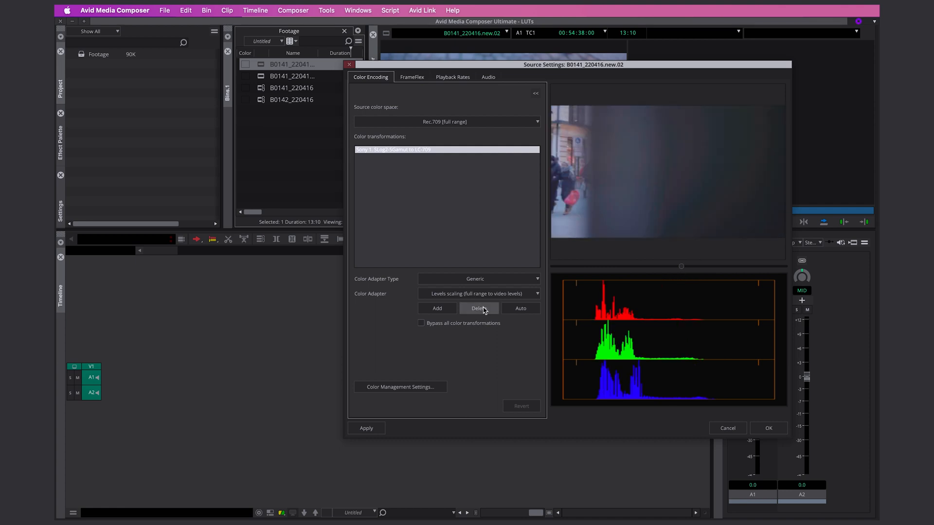
click(478, 308)
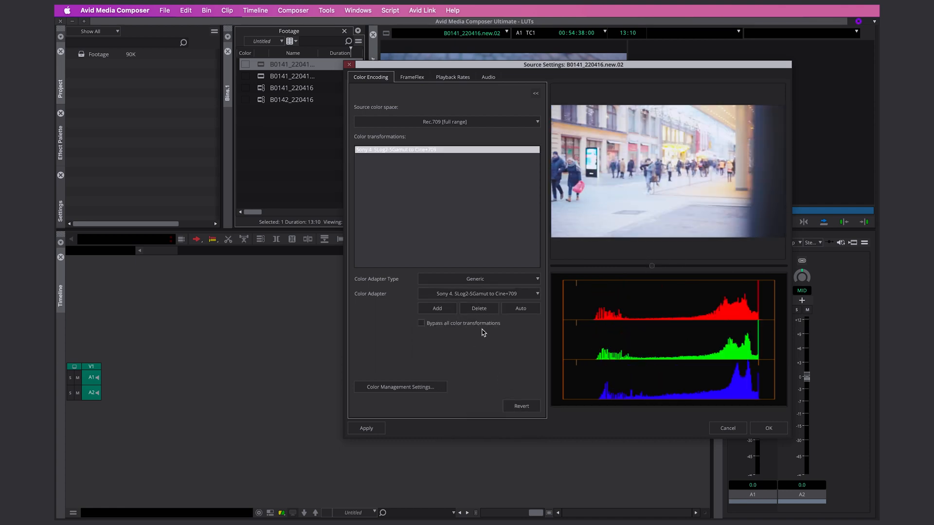
click(437, 309)
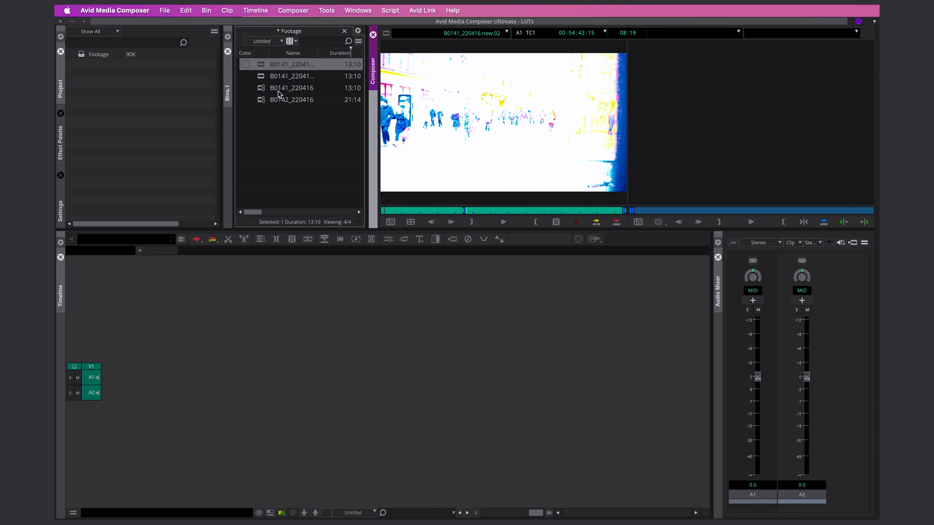
click(292, 76)
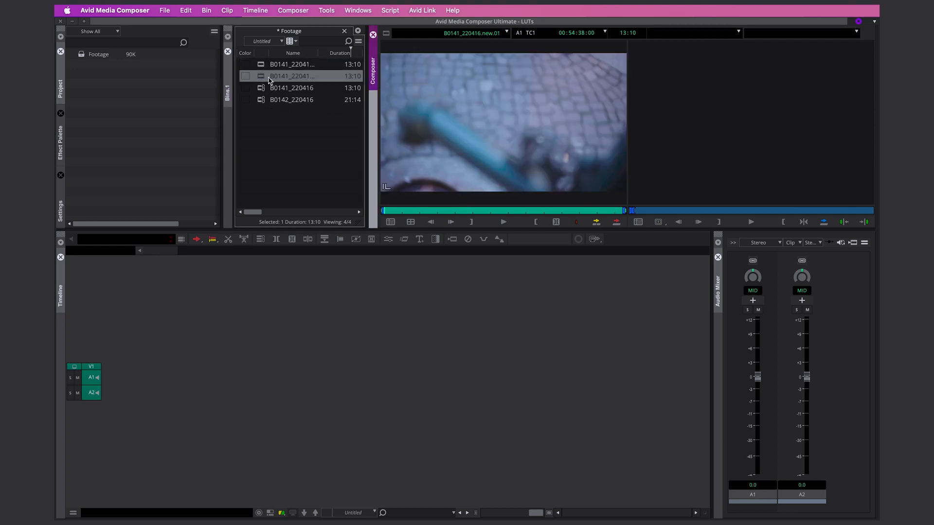
drag(632, 210, 507, 210)
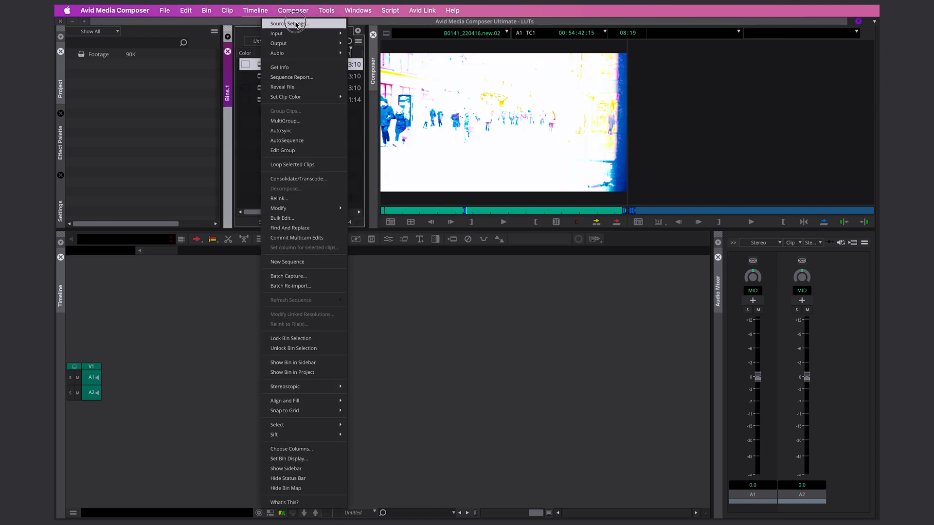
- Reopen new.02's Source Settings and select the duplicate Cine+709 transformation
click(291, 23)
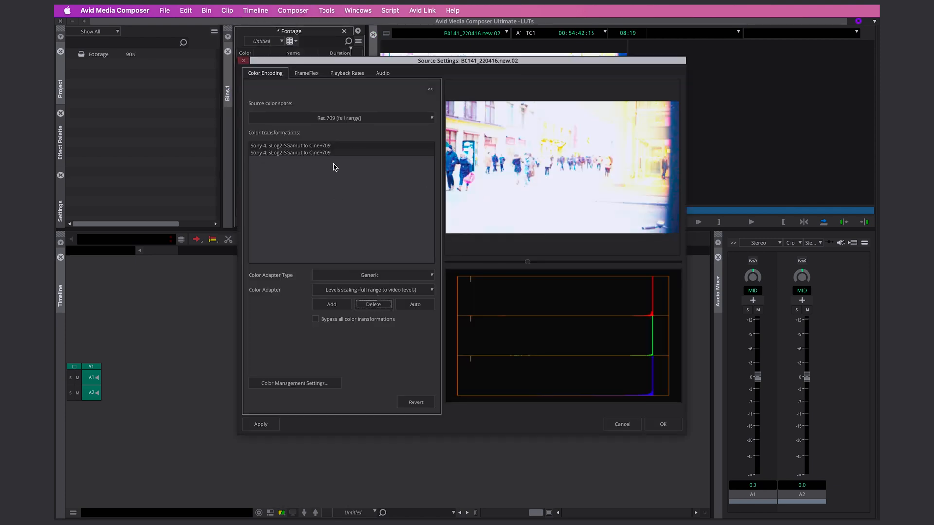
click(373, 305)
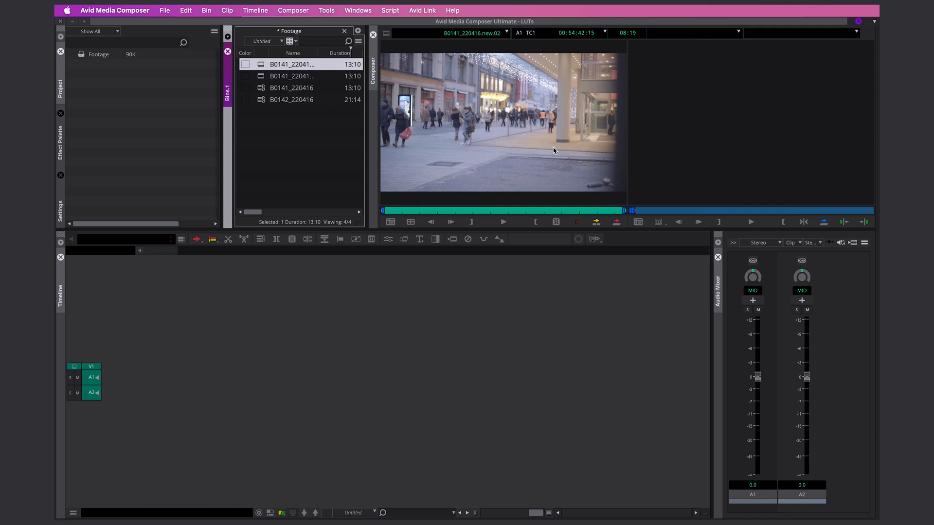
mouse_move(545, 95)
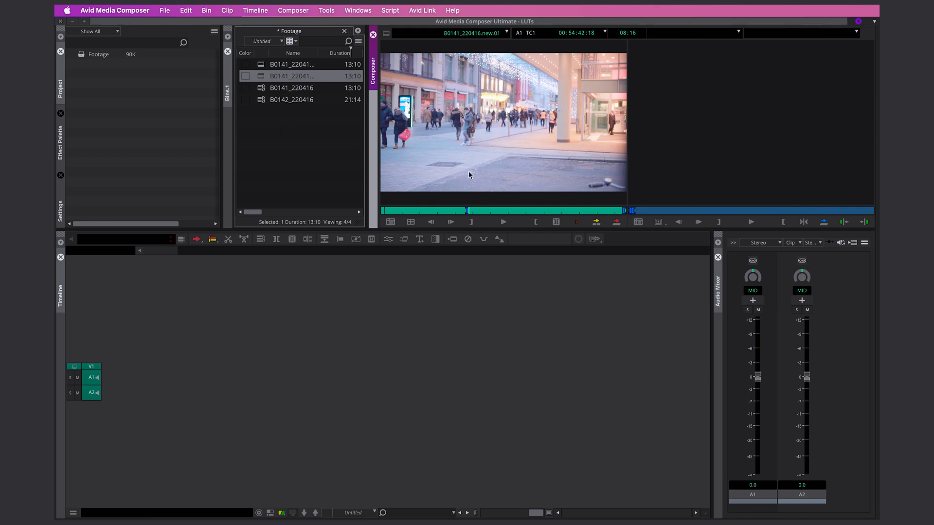
mouse_move(481, 100)
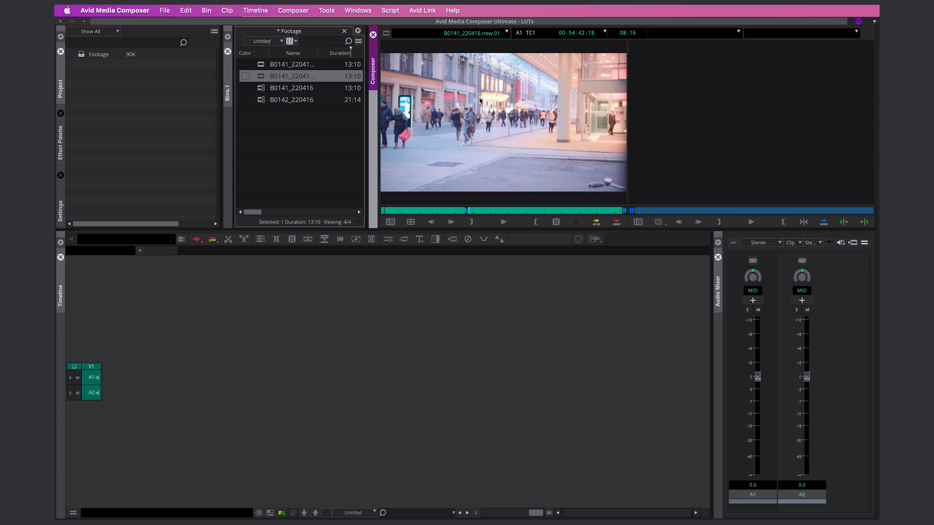
mouse_move(458, 99)
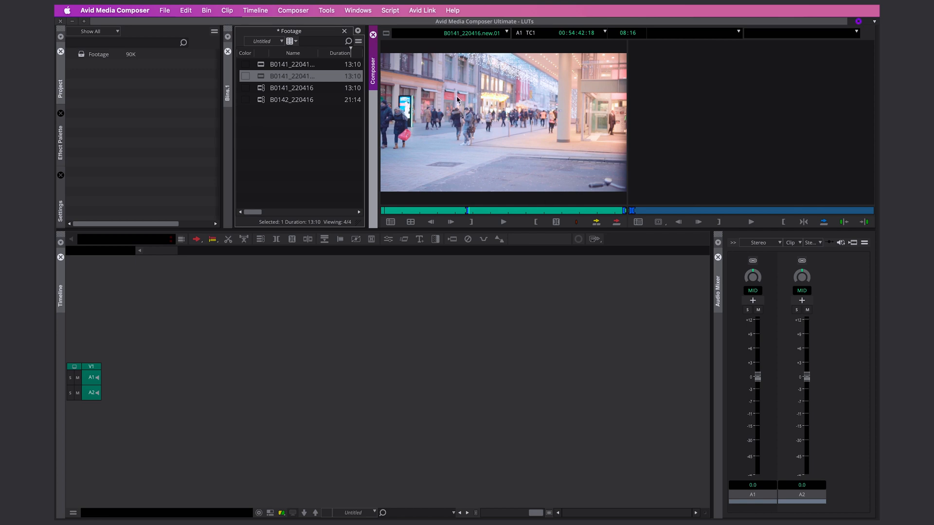
mouse_move(489, 124)
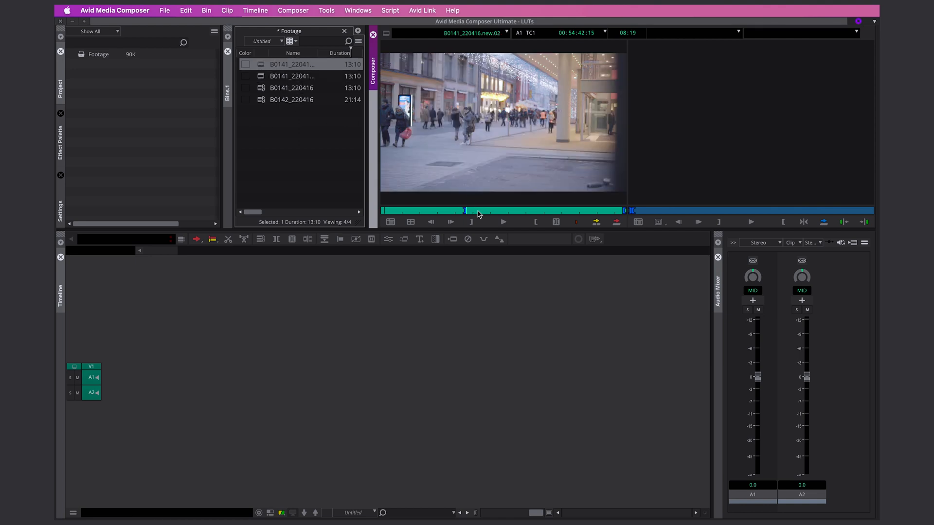
mouse_move(517, 121)
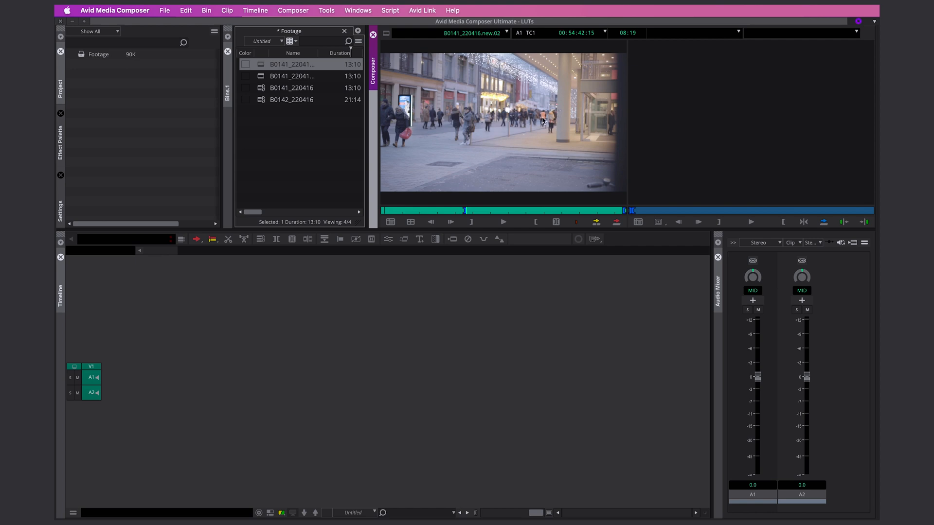
mouse_move(564, 106)
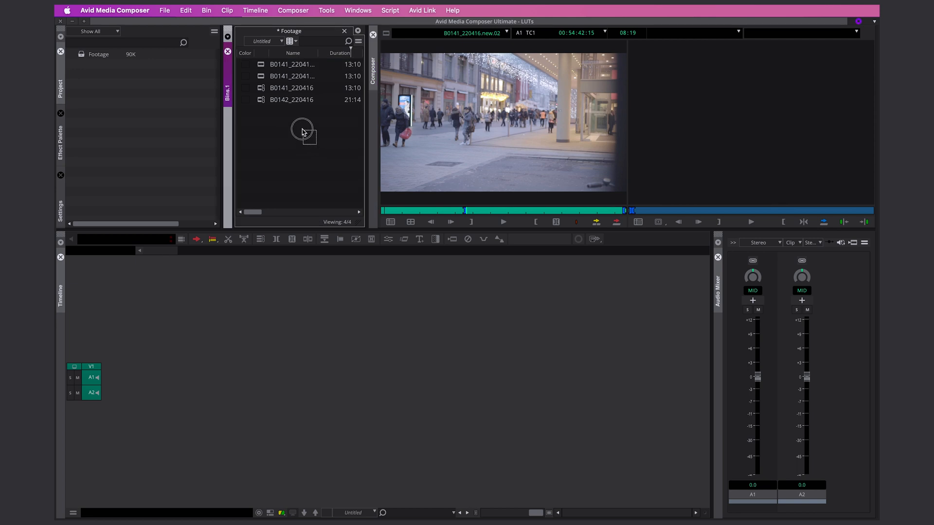
- Add the Sony 1. SLog2-SGamut to LC-709 adapter to new.02 and confirm with OK
click(293, 64)
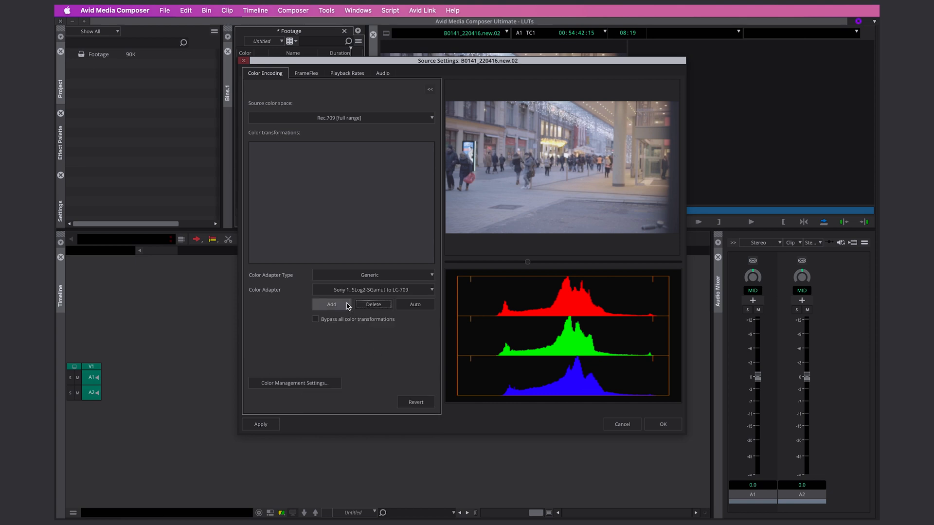
click(330, 304)
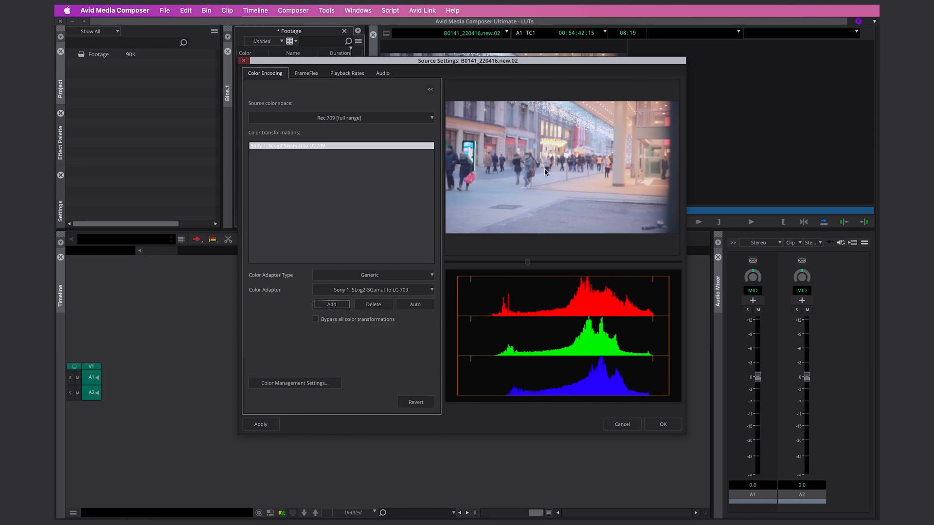
click(661, 424)
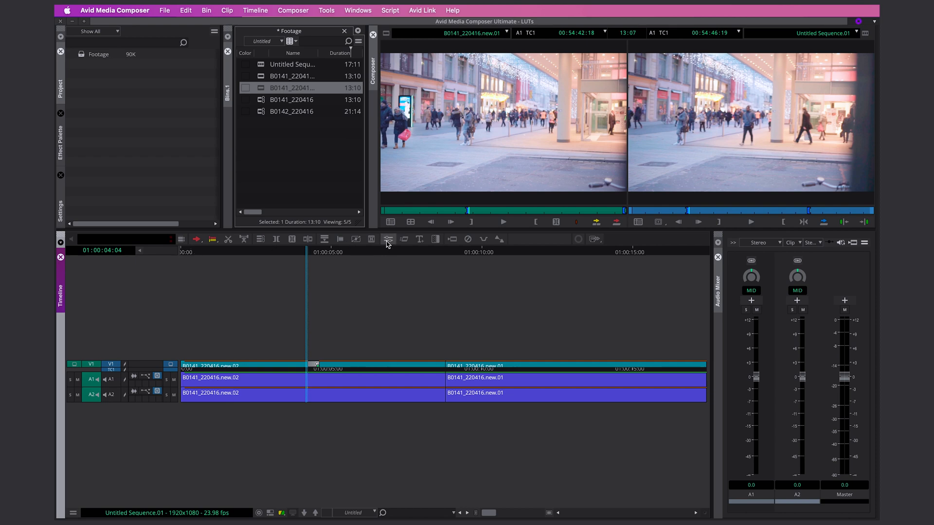
- Inspect the new.02 clip's Color Adapter parameters in the Effect Editor, collapsing and expanding them
click(388, 239)
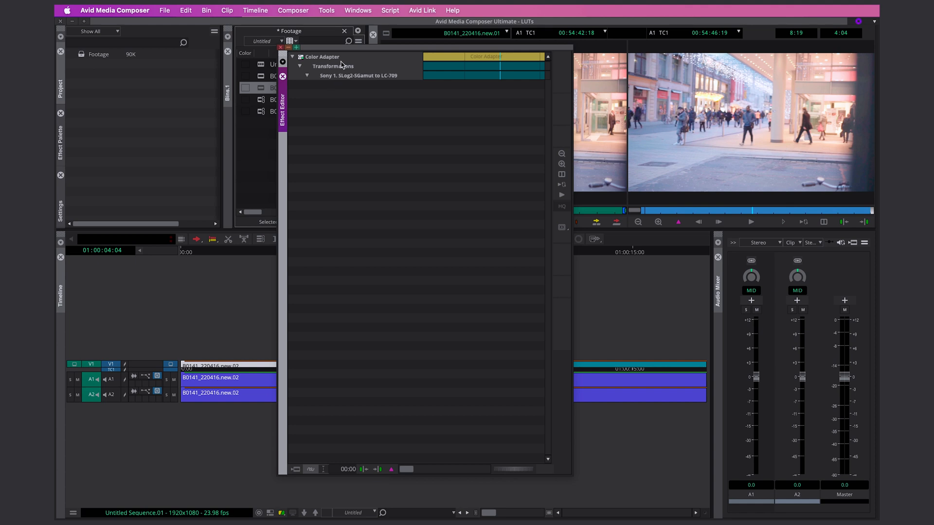
mouse_move(353, 91)
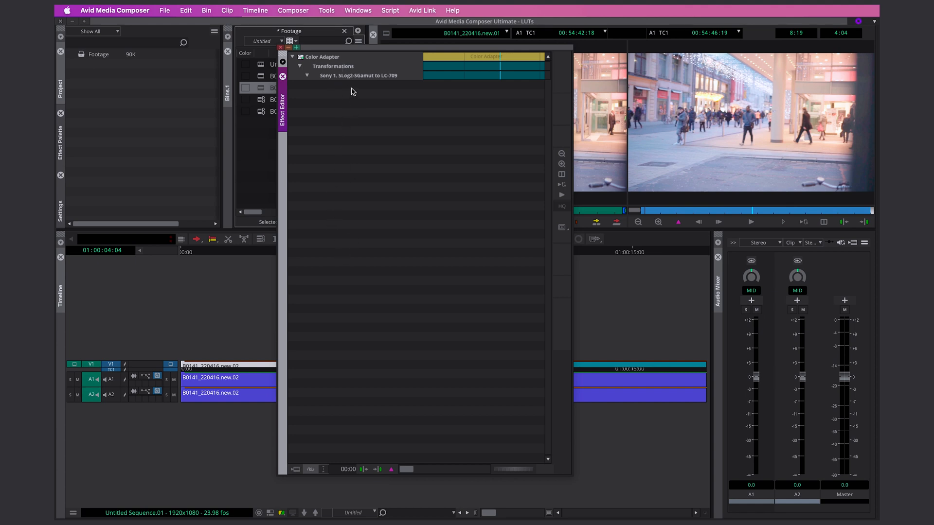
click(293, 56)
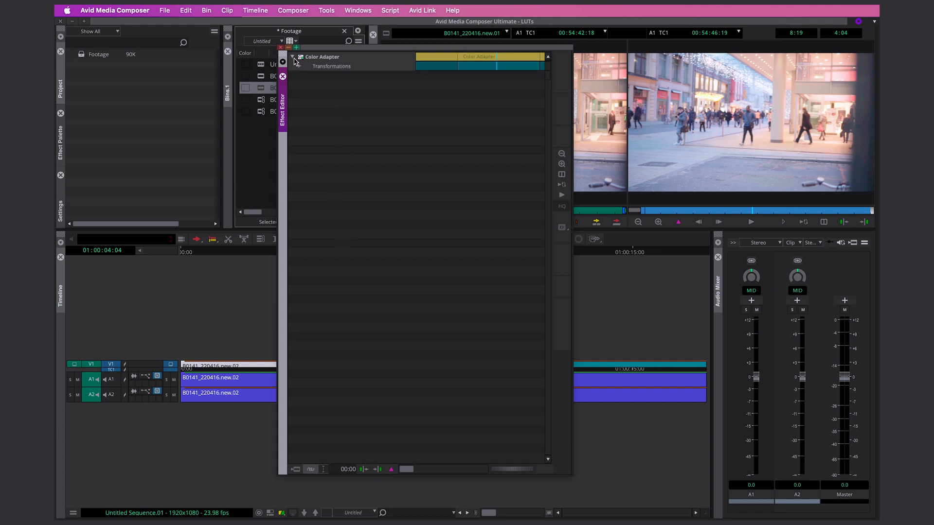
click(300, 66)
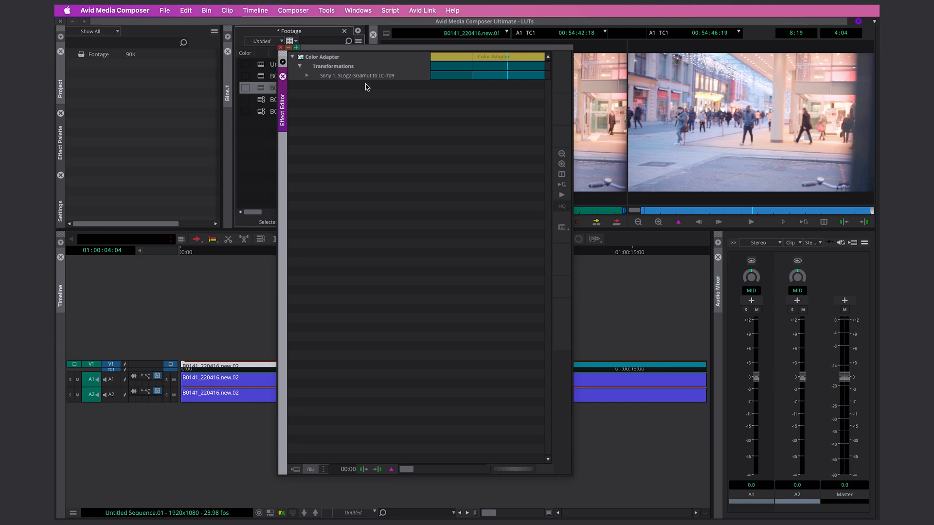
mouse_move(444, 89)
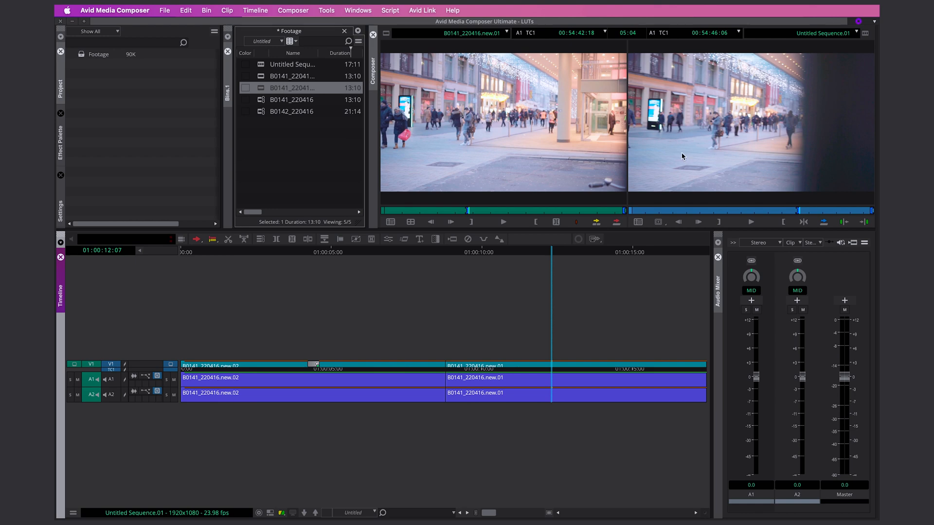
mouse_move(509, 345)
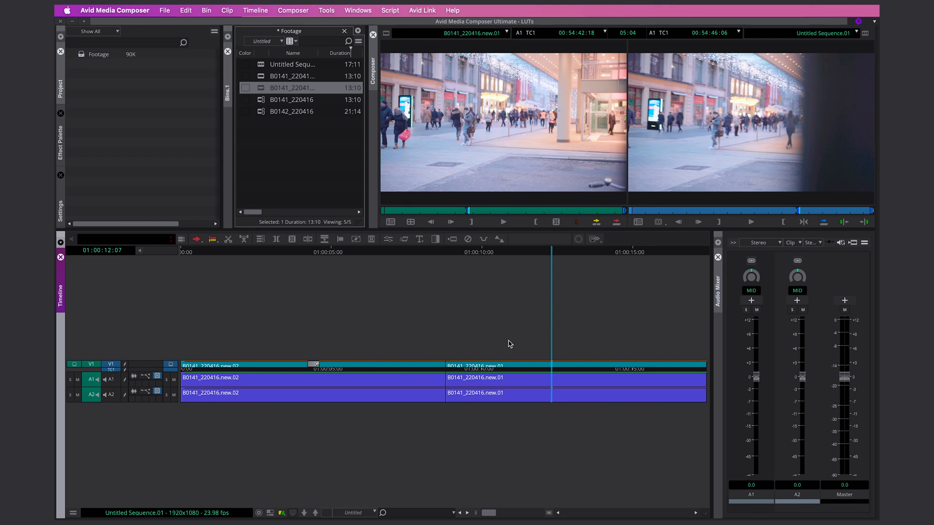
- Select new.02's SLog2 to LC-709 transformation in Source Settings and close with OK
click(856, 33)
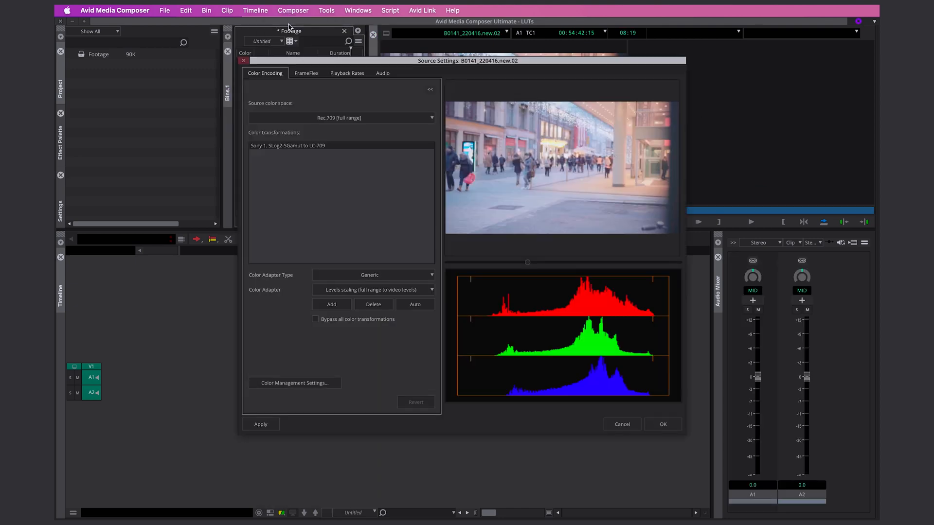
click(287, 145)
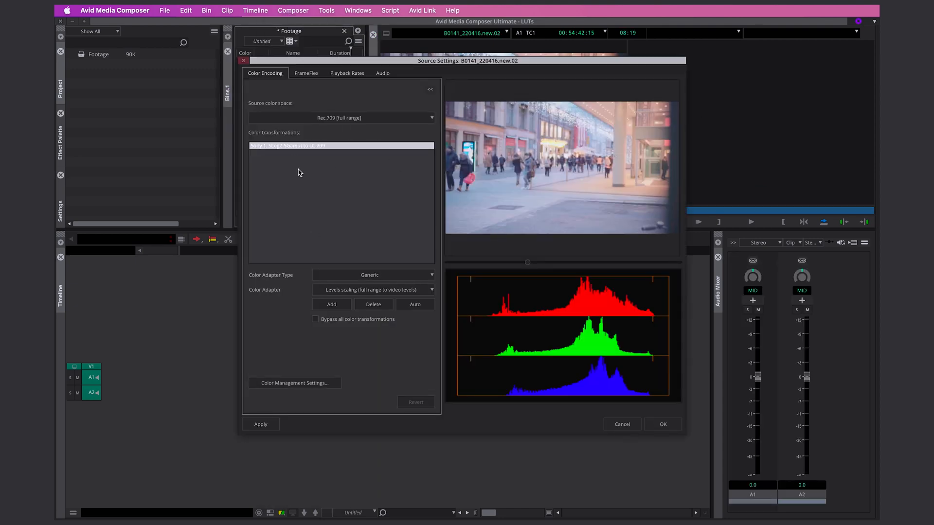
click(373, 304)
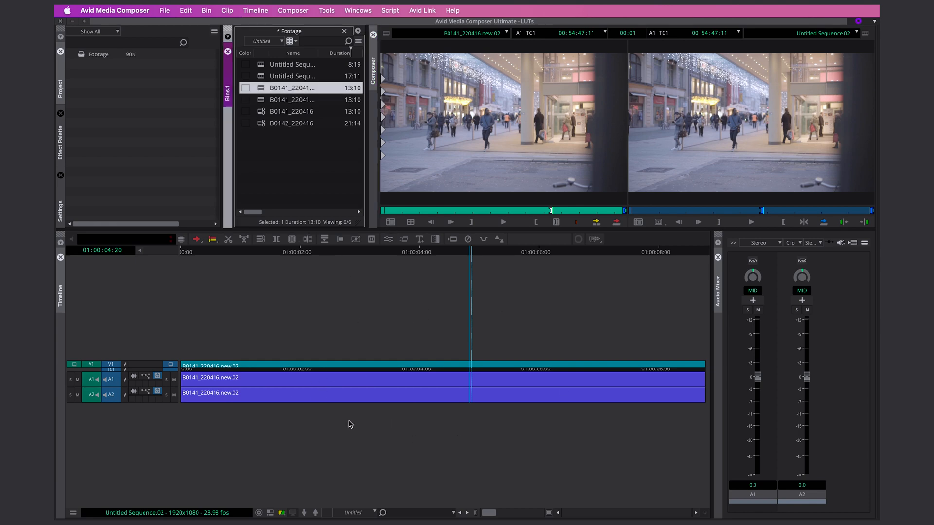
mouse_move(272, 116)
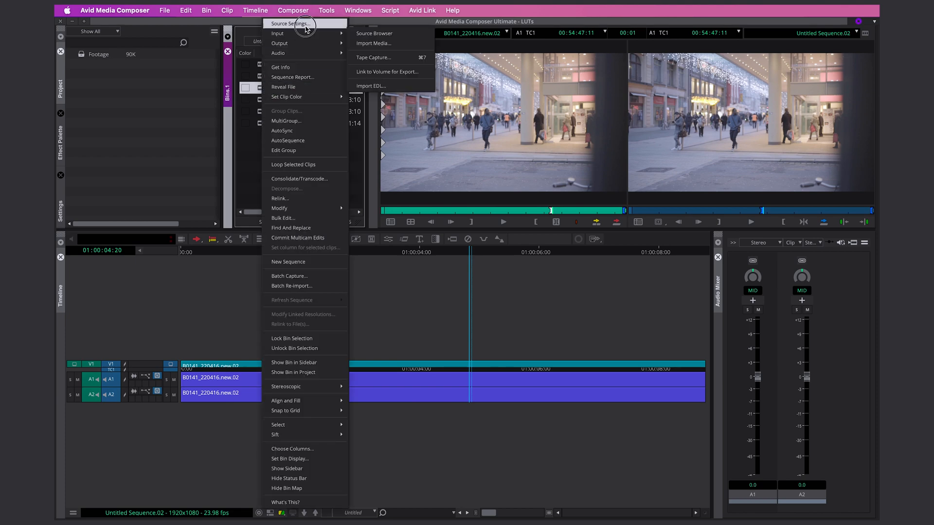
- Dismiss the bin menu and cue Untitled Sequence.02 about five seconds in, near 01:00:05:05
click(291, 24)
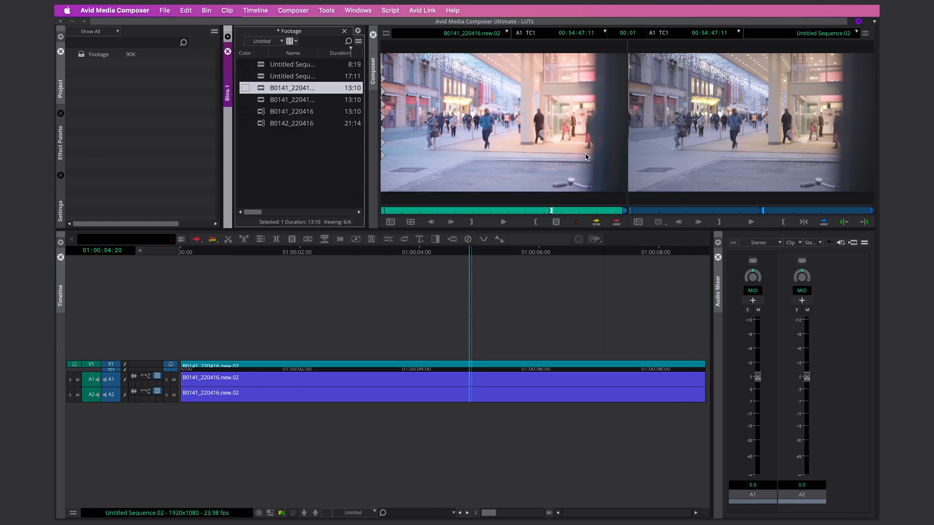
click(293, 64)
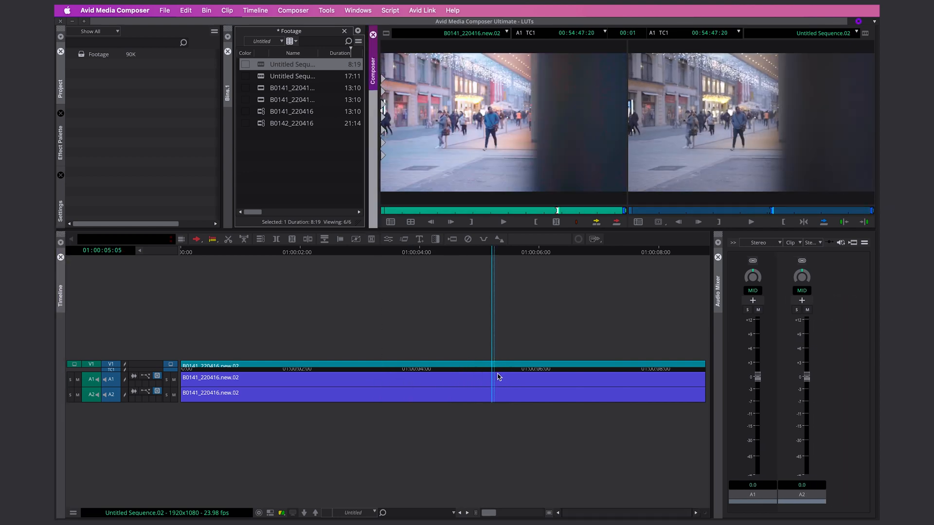
mouse_move(500, 251)
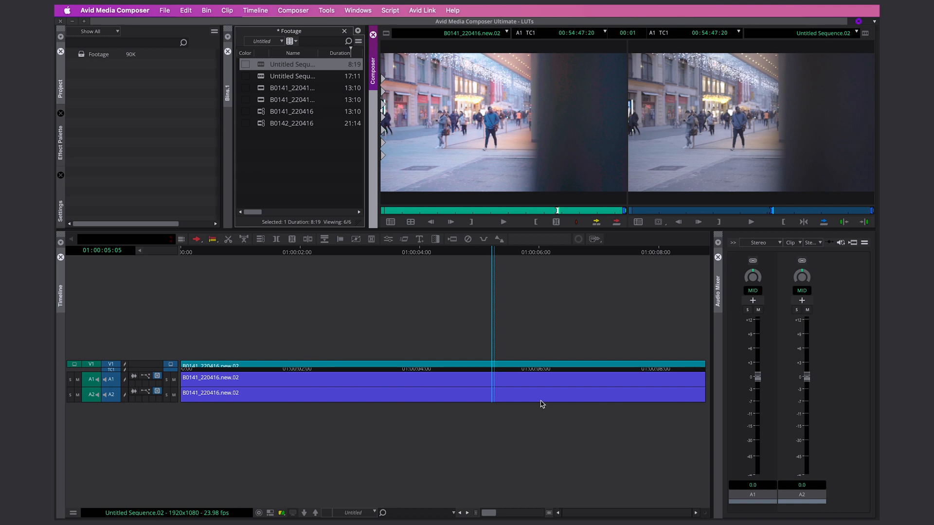
mouse_move(409, 266)
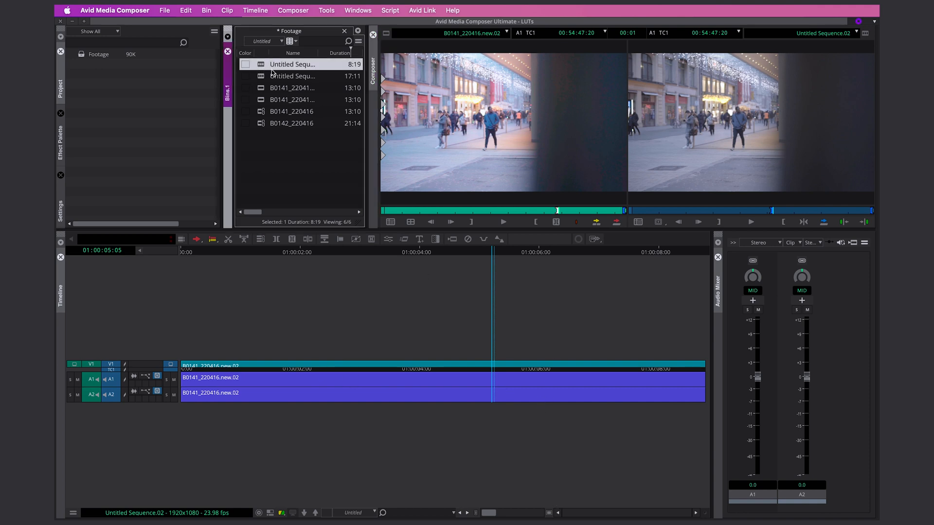
- Refresh the Color Adapters of the 8:19 Untitled Sequence from its bin menu
right_click(292, 65)
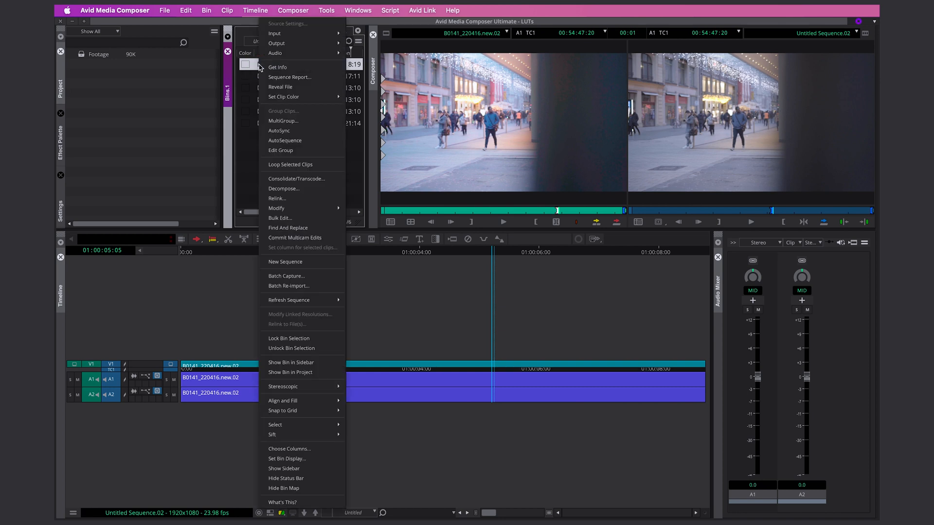
mouse_move(286, 276)
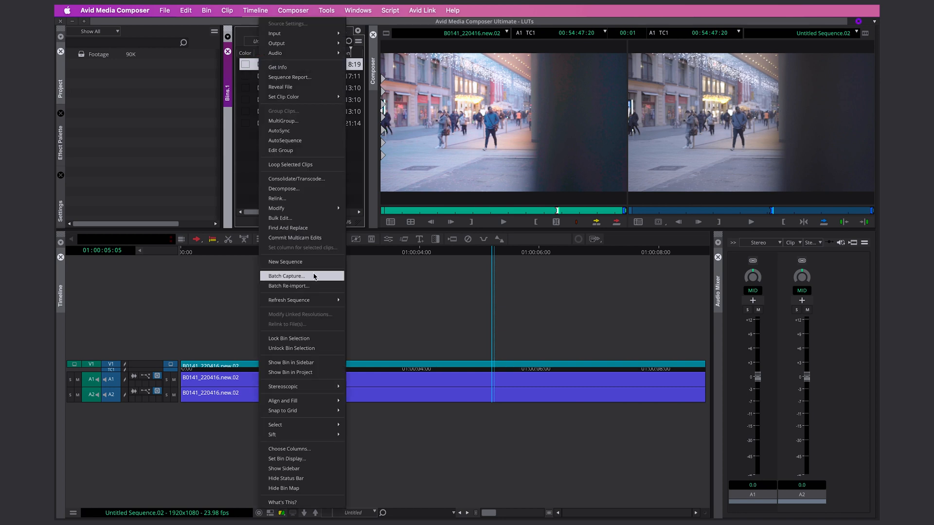
mouse_move(289, 300)
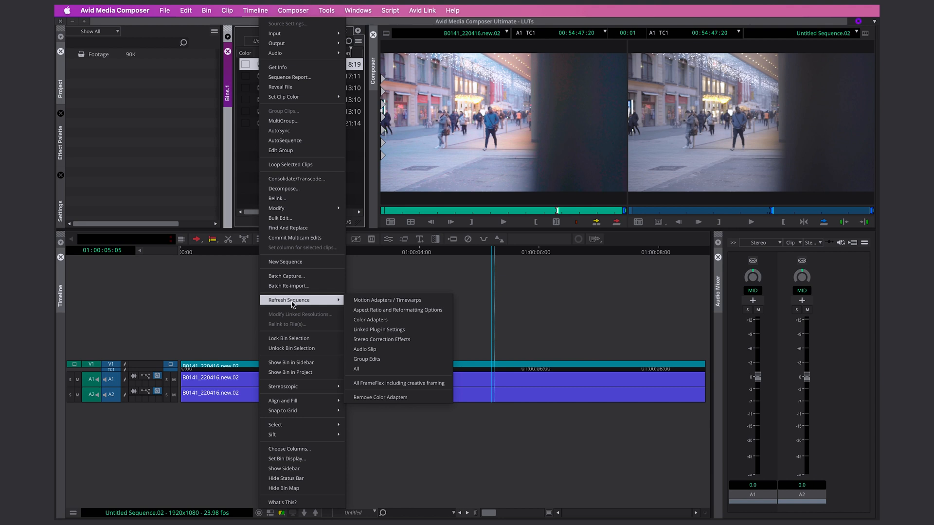
mouse_move(386, 299)
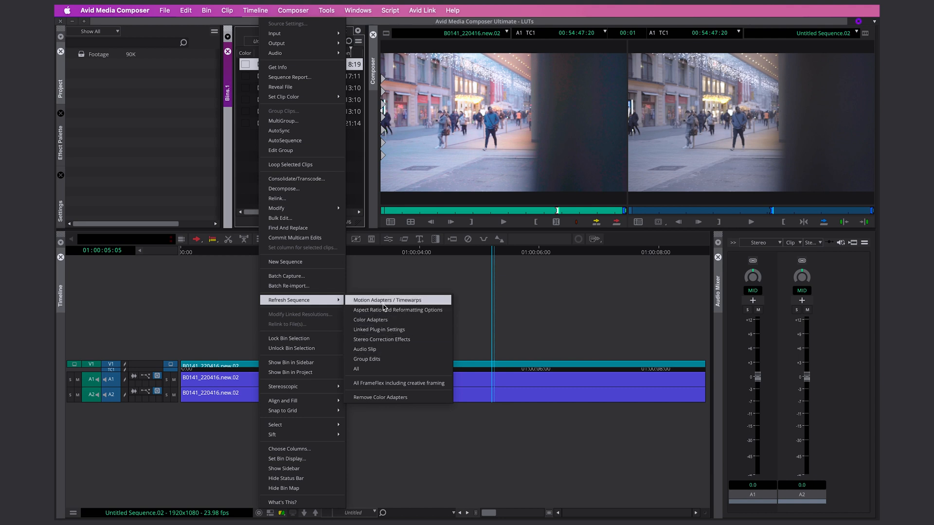
mouse_move(417, 306)
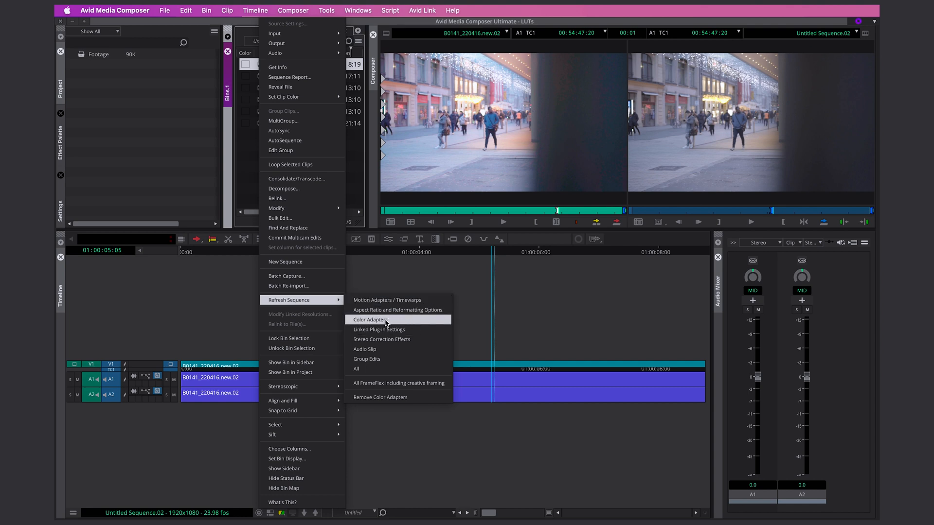
click(370, 320)
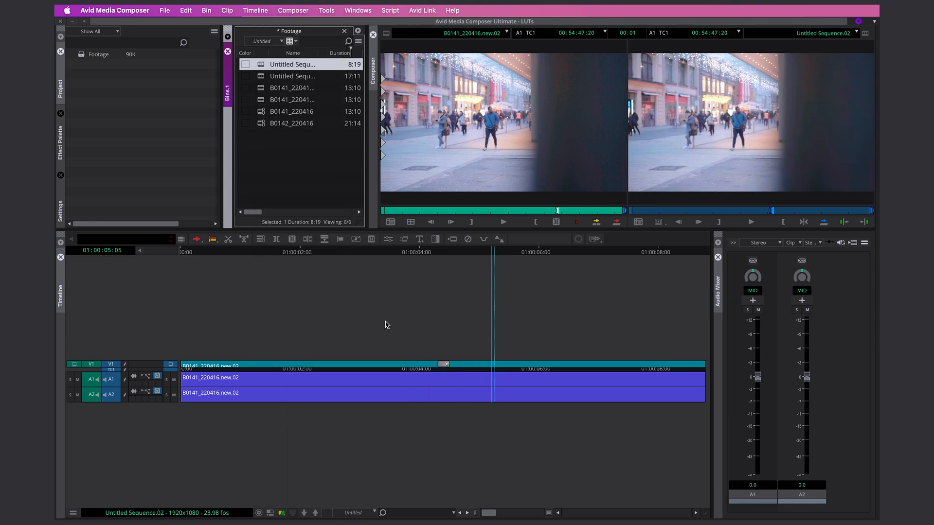
mouse_move(725, 90)
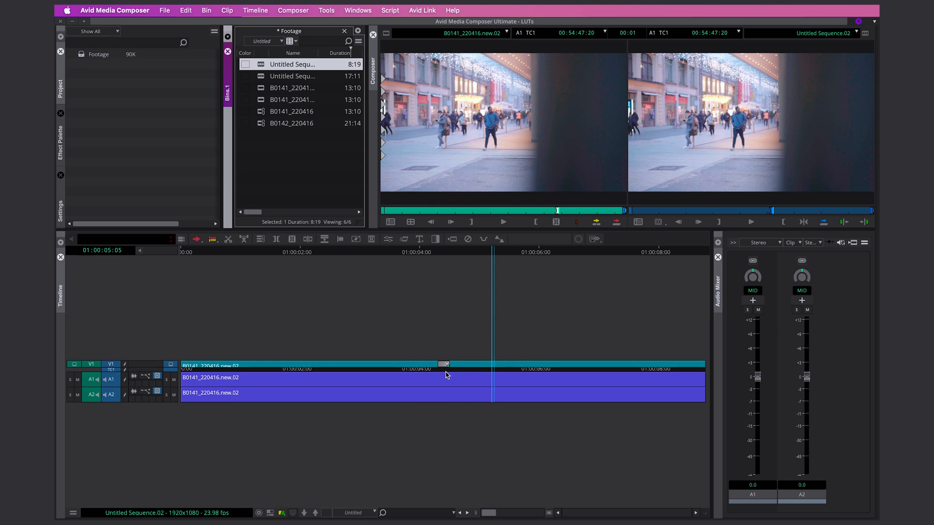
mouse_move(426, 365)
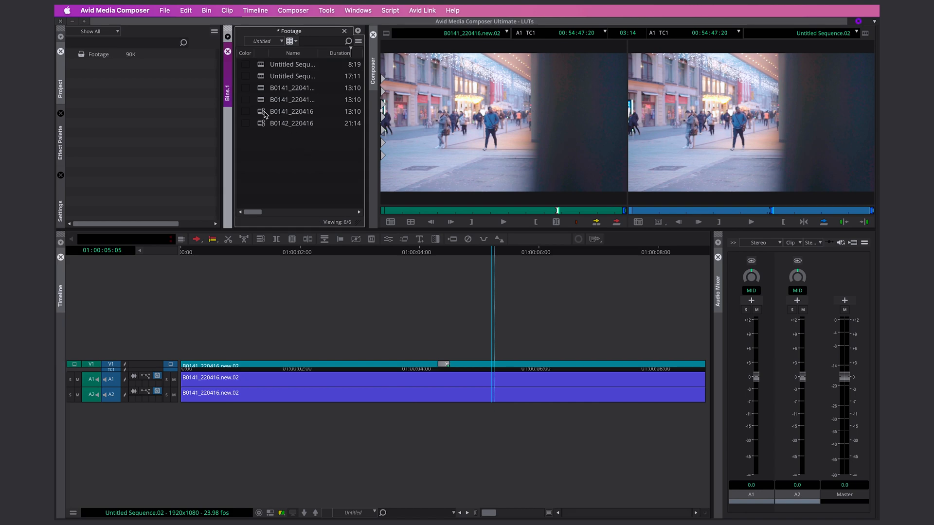
- Review B0141_220416's Source Settings and select its SLog2-SGamut to LC-709 transformation
click(292, 111)
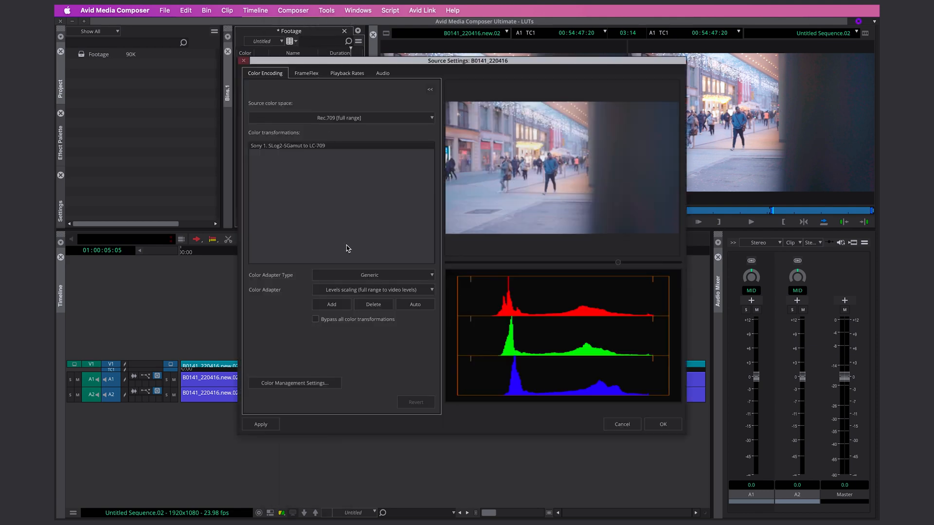
mouse_move(335, 146)
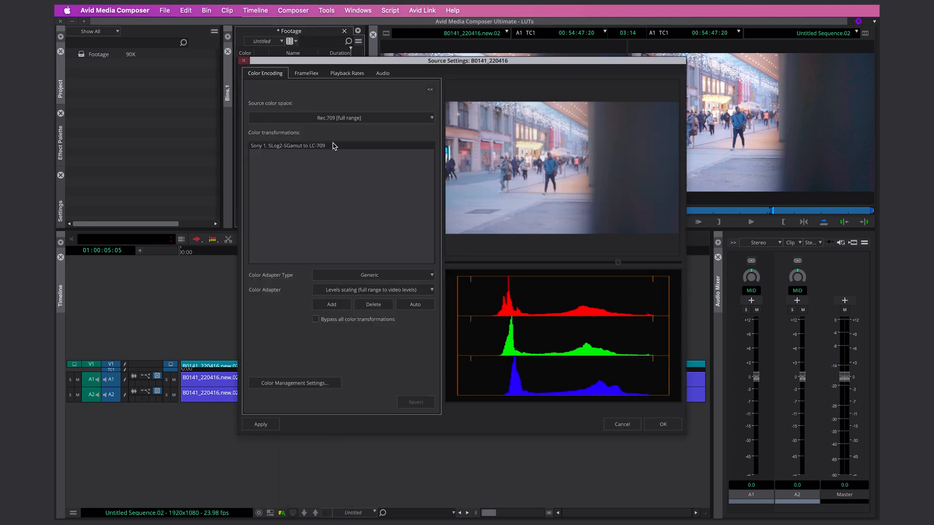
click(288, 145)
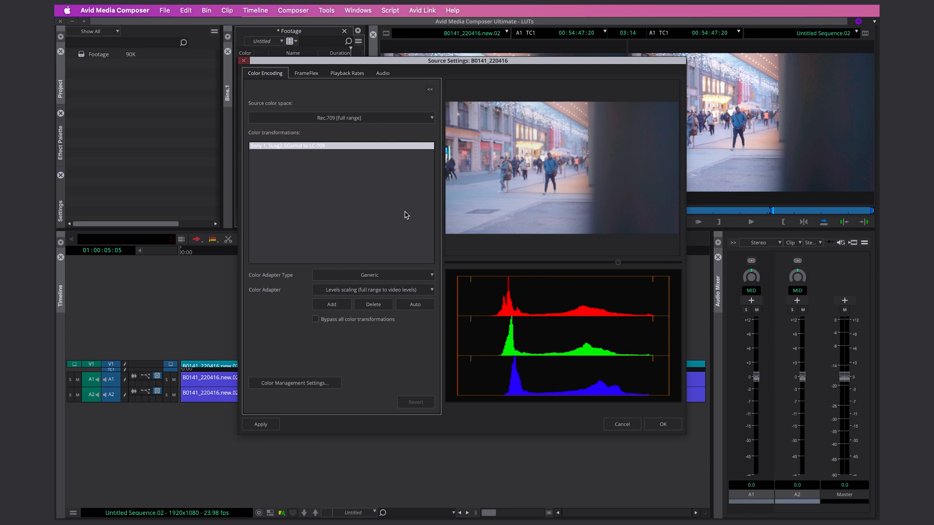
mouse_move(570, 185)
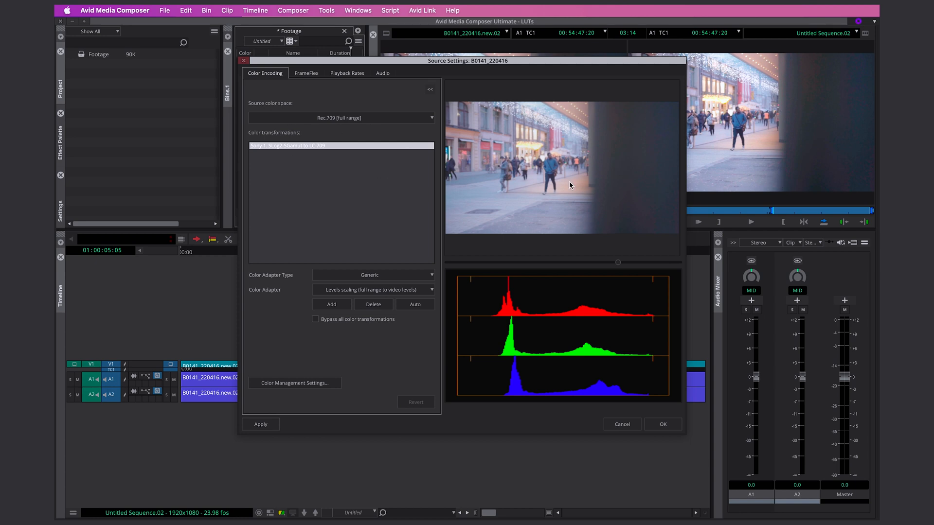
mouse_move(575, 182)
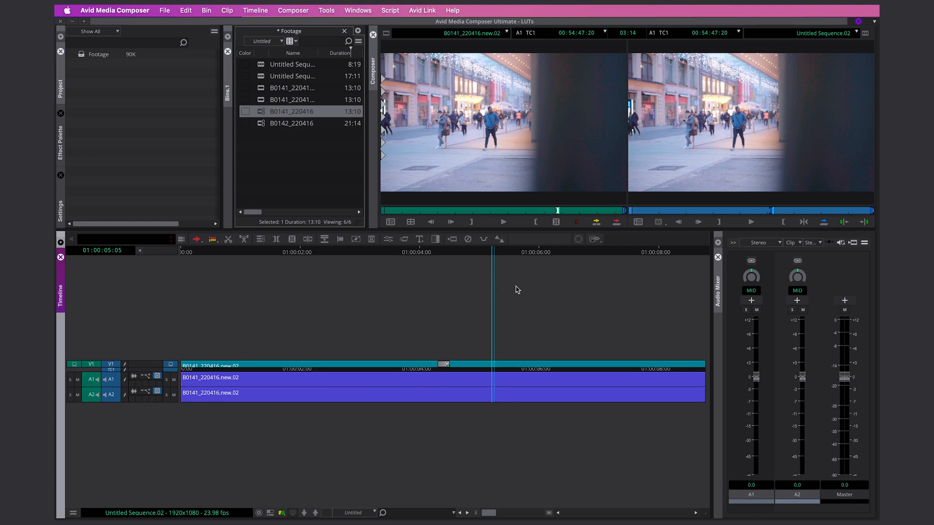
mouse_move(420, 342)
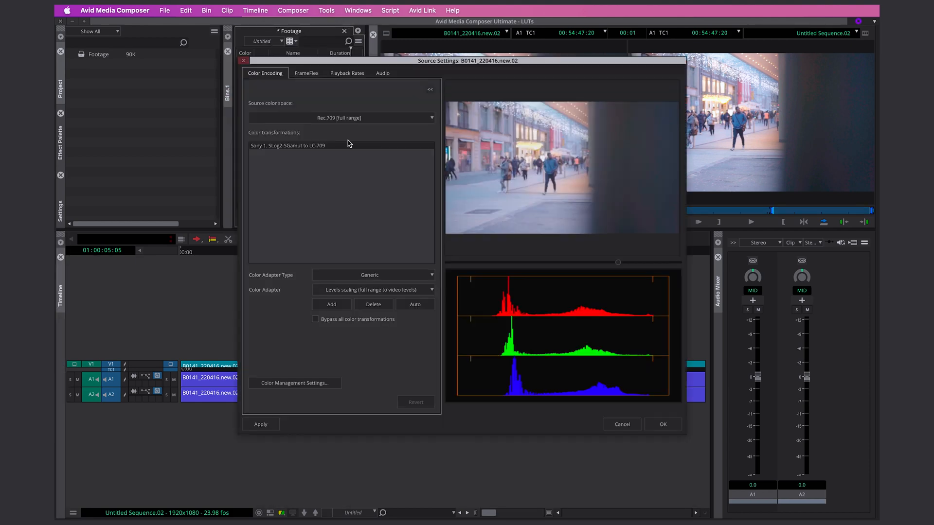
- Select the SLog2 to LC-709 transformation and bypass all colour transformations on new.02
click(288, 145)
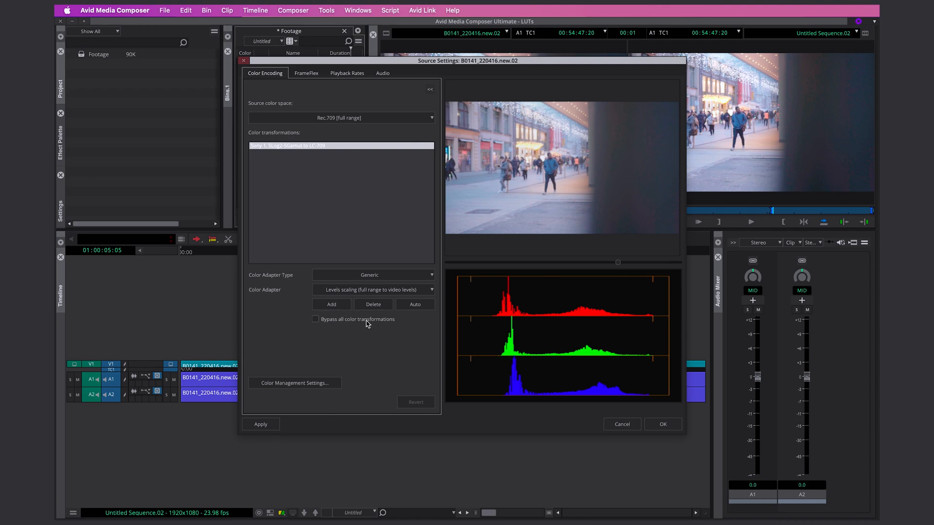
click(662, 424)
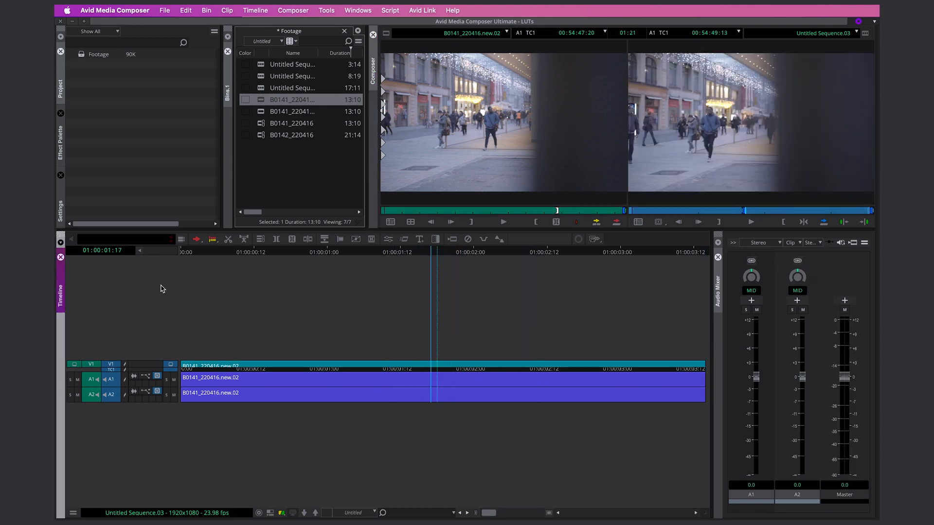
- Add a Color LUT effect from the Image category and give it a Linear CIE XYZ conversion
click(59, 140)
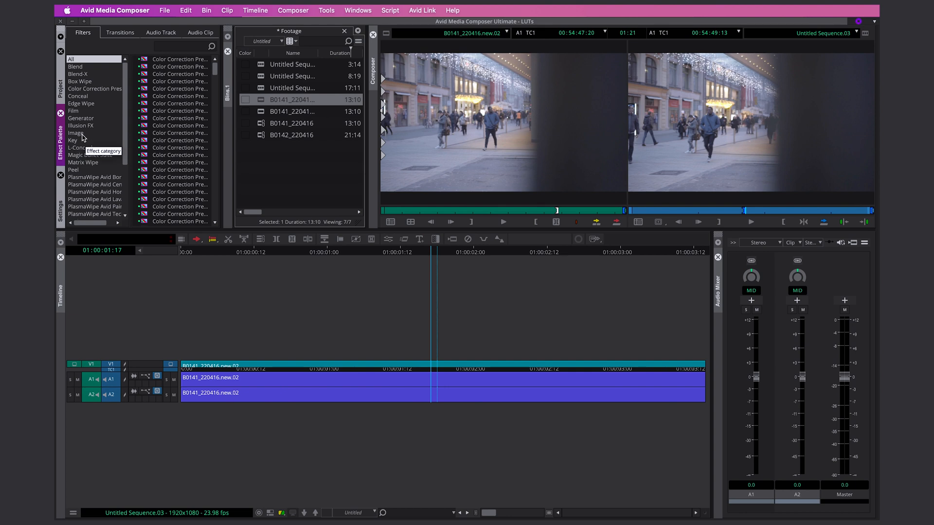
click(75, 134)
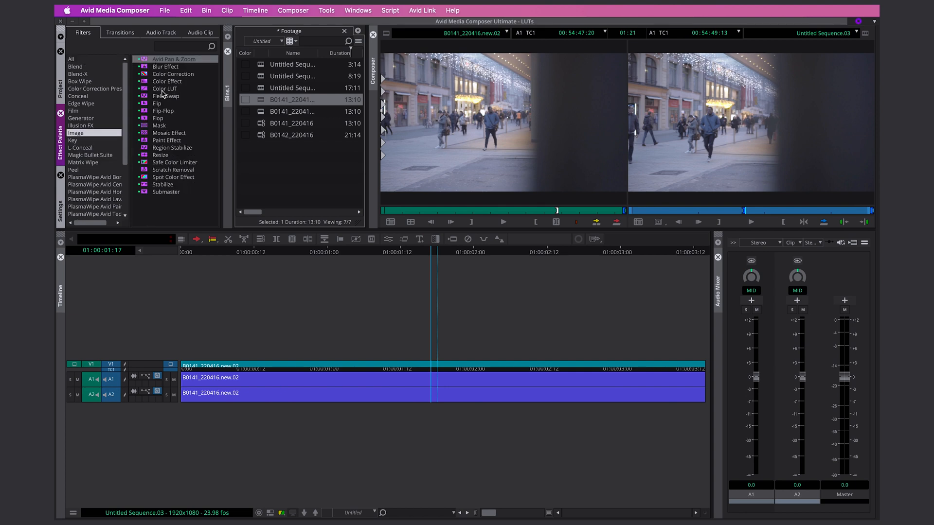
click(166, 88)
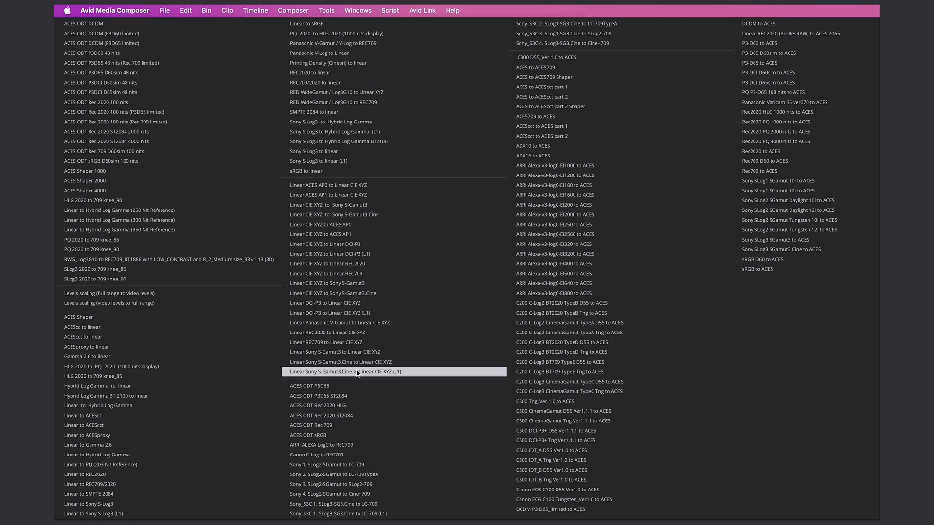
mouse_move(330, 244)
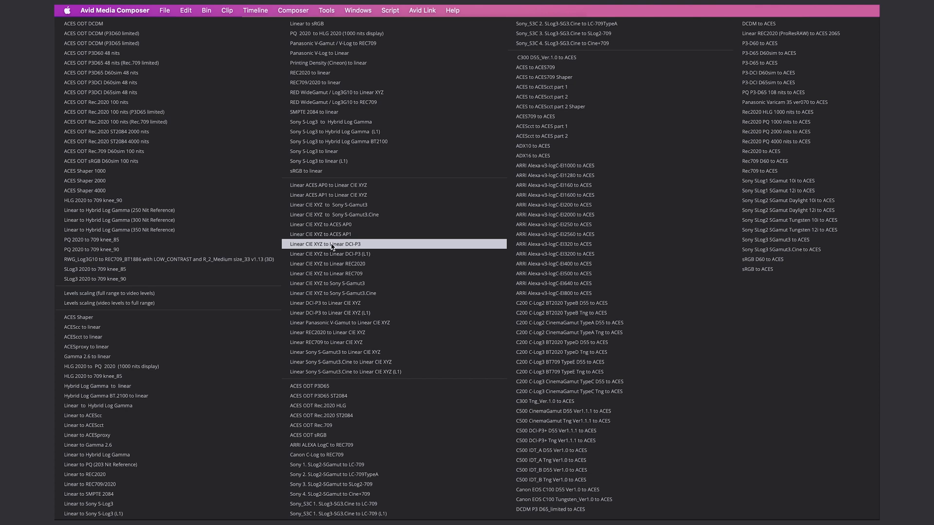
click(327, 244)
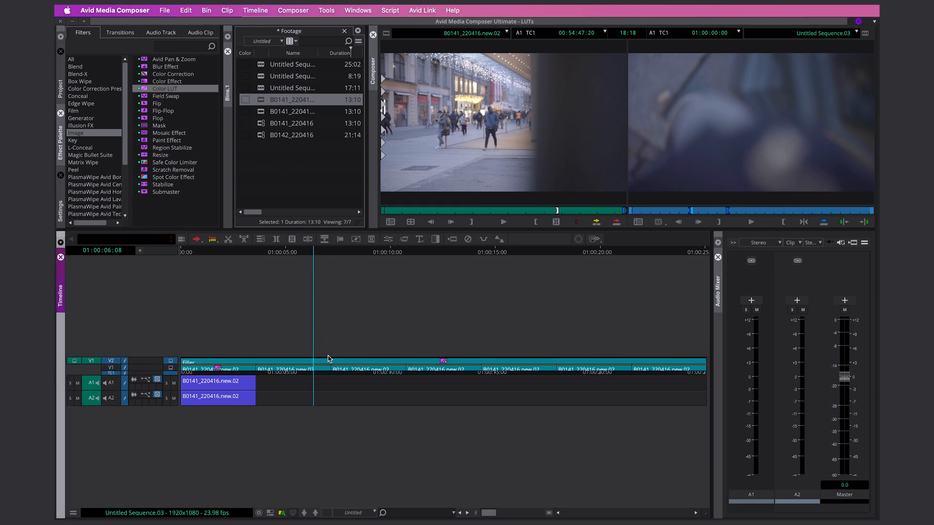
click(388, 239)
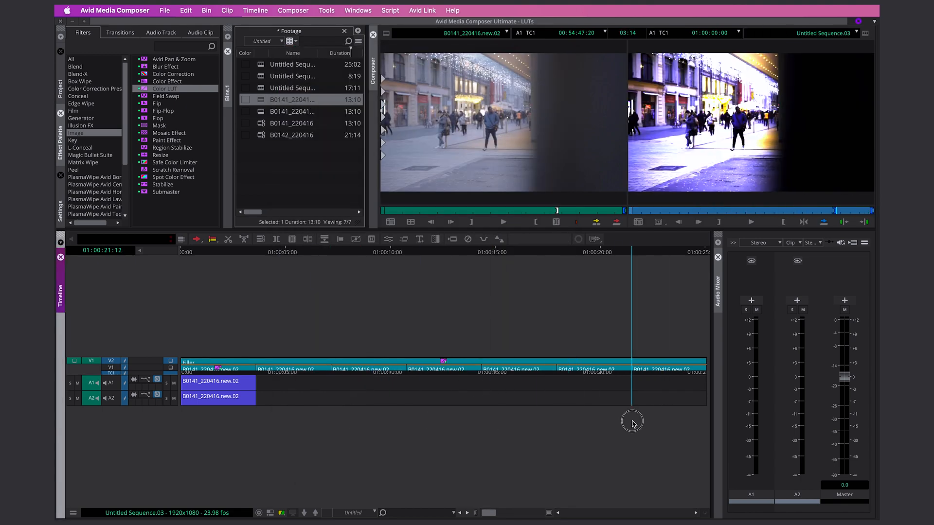
click(354, 376)
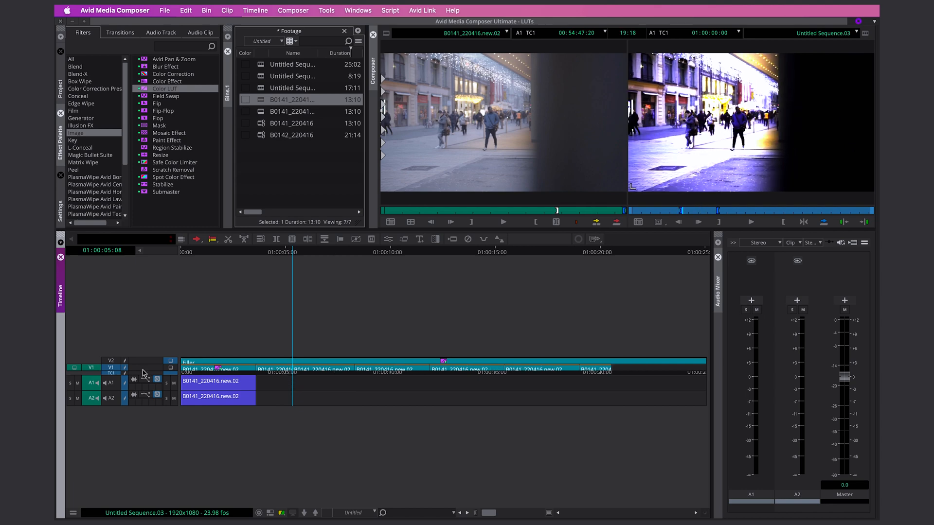
click(476, 370)
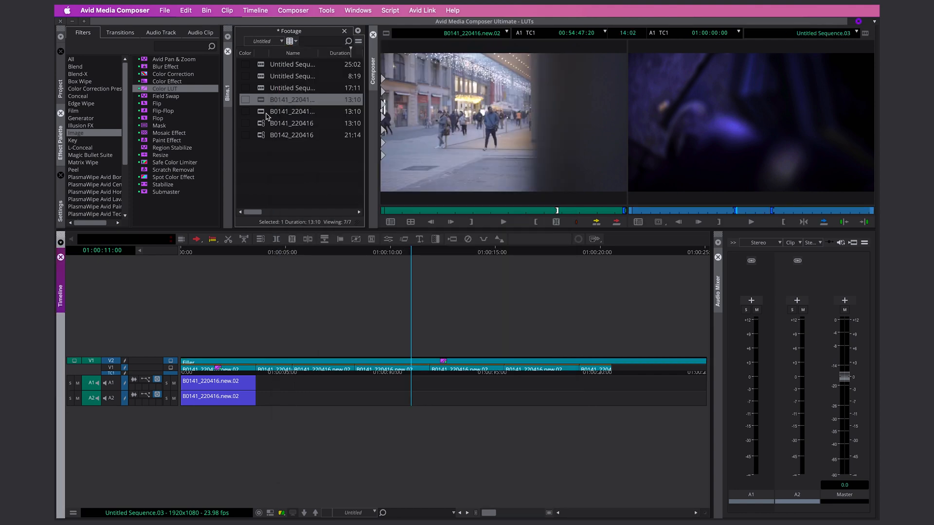
- Reach Color Management Settings through Clip > Source Settings for the new.02 clip
click(227, 10)
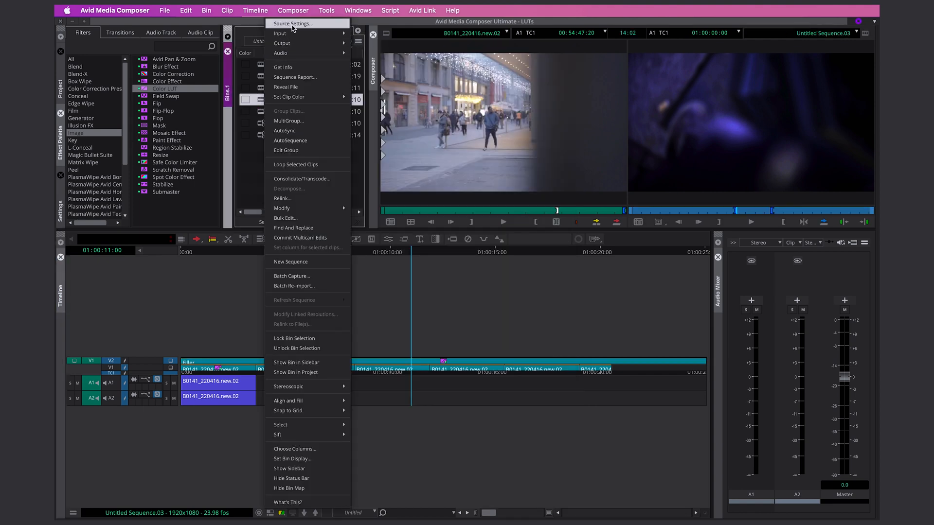
click(292, 24)
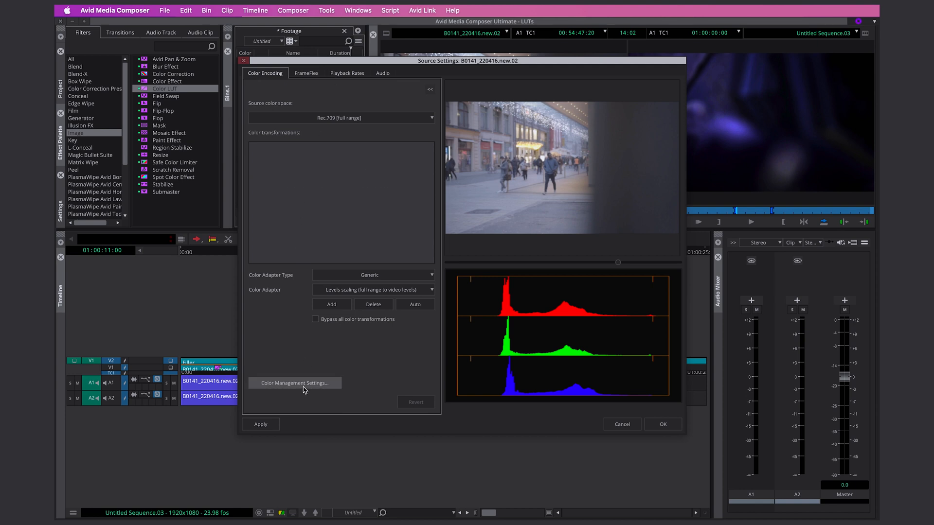
click(294, 383)
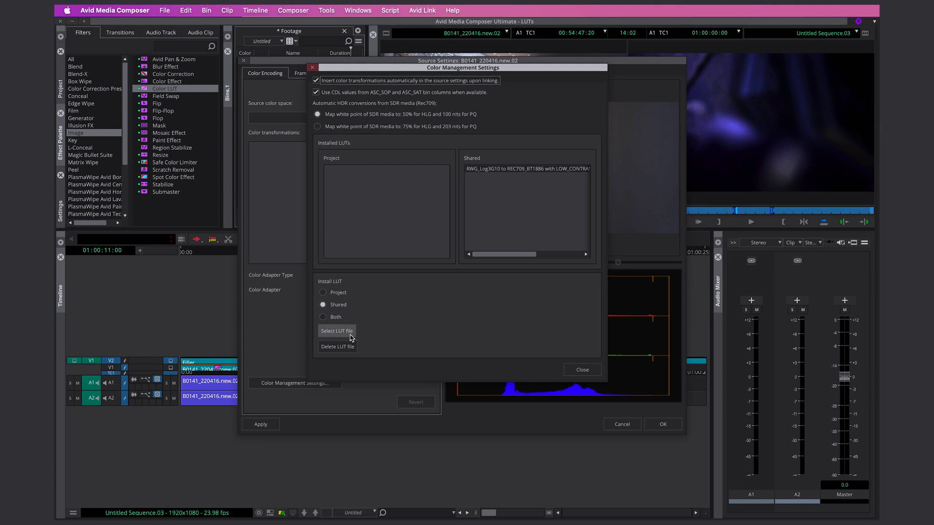
- Install the S-Log2 to Rec 709 size 16 .cube LUT as shared and dismiss the success message
click(337, 330)
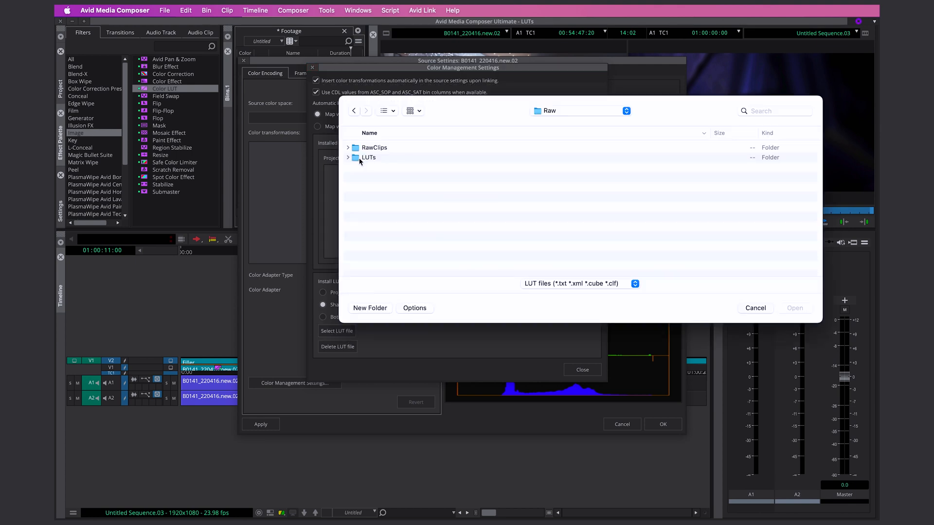
double_click(369, 158)
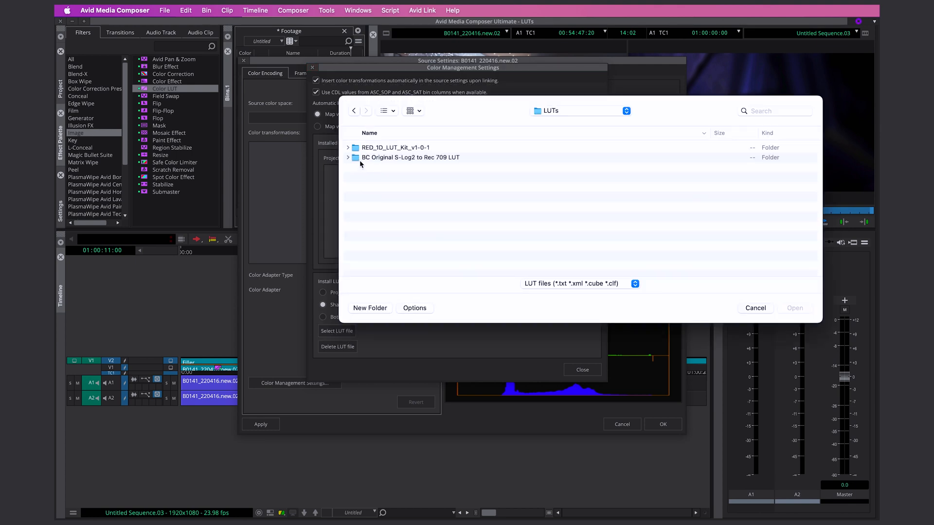
double_click(409, 158)
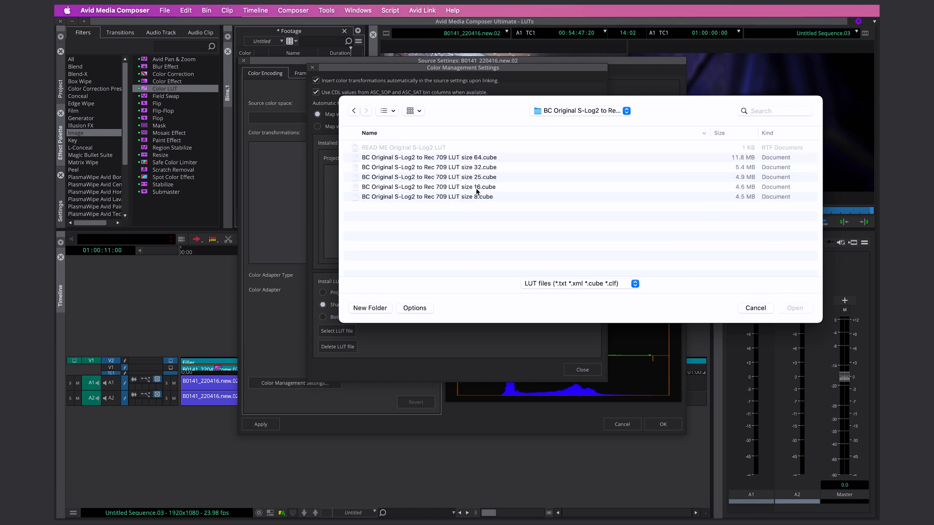
click(794, 308)
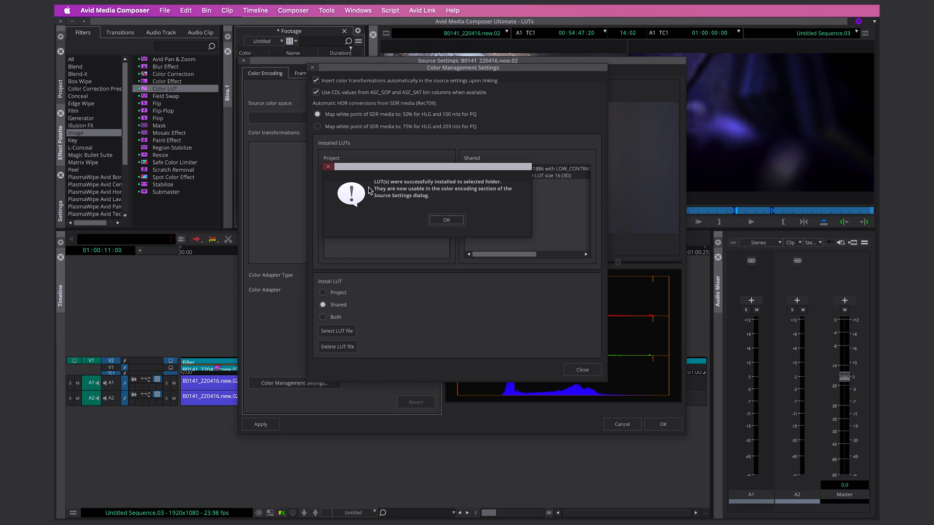
mouse_move(468, 191)
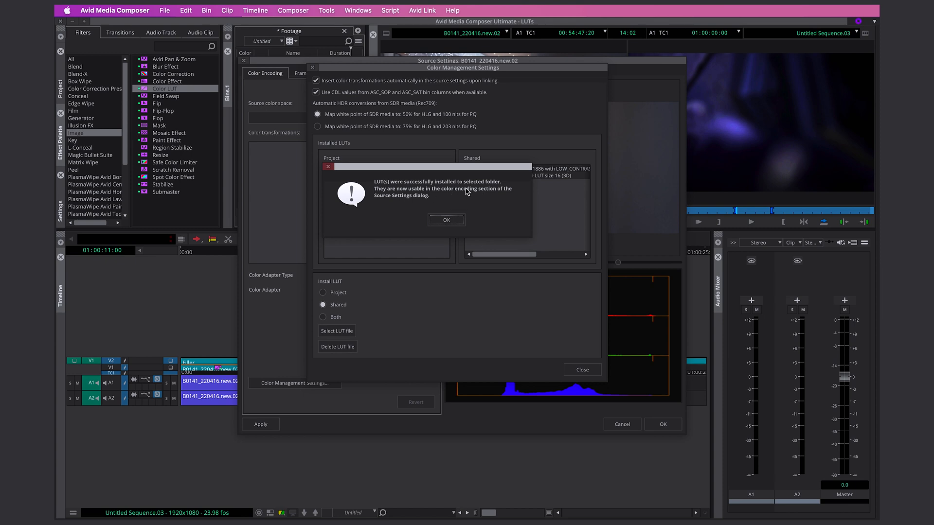
click(446, 220)
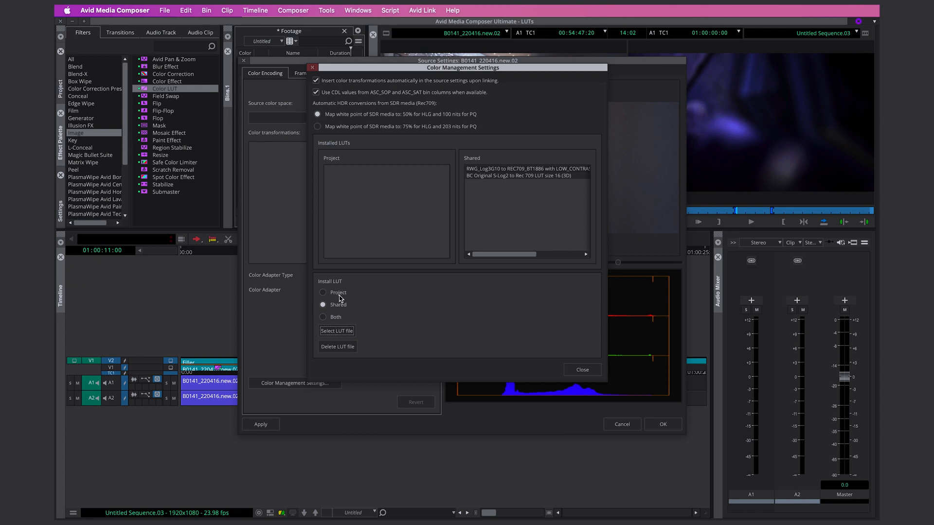
mouse_move(338, 323)
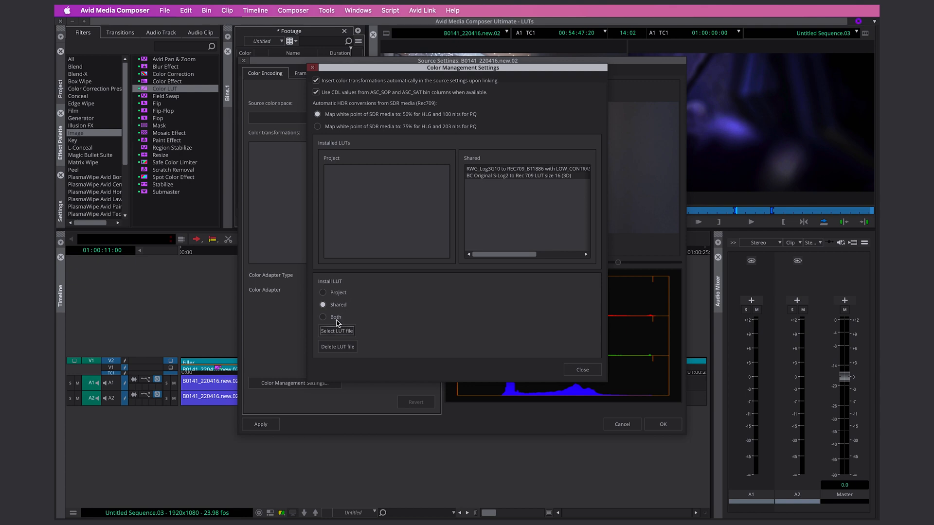
- Install the size 64 .cube LUT to both project and shared, then close Color Management Settings
click(323, 317)
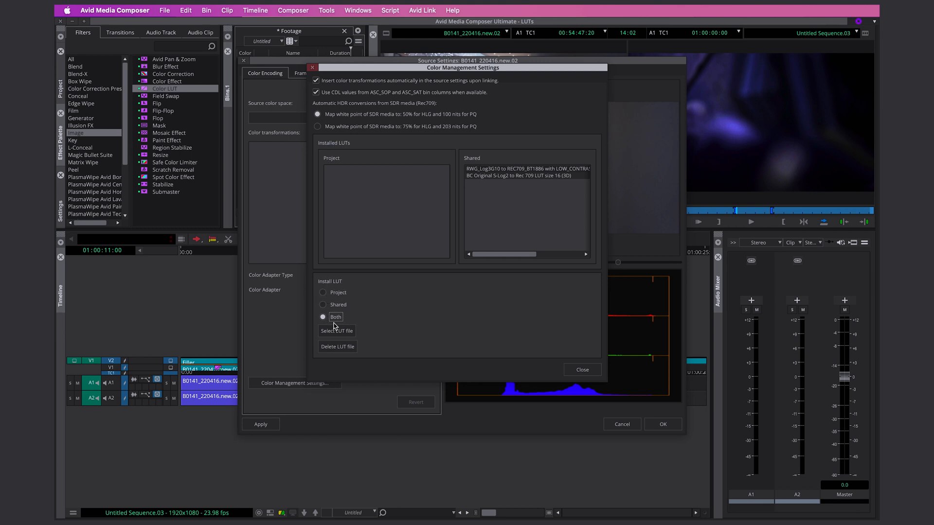
click(337, 331)
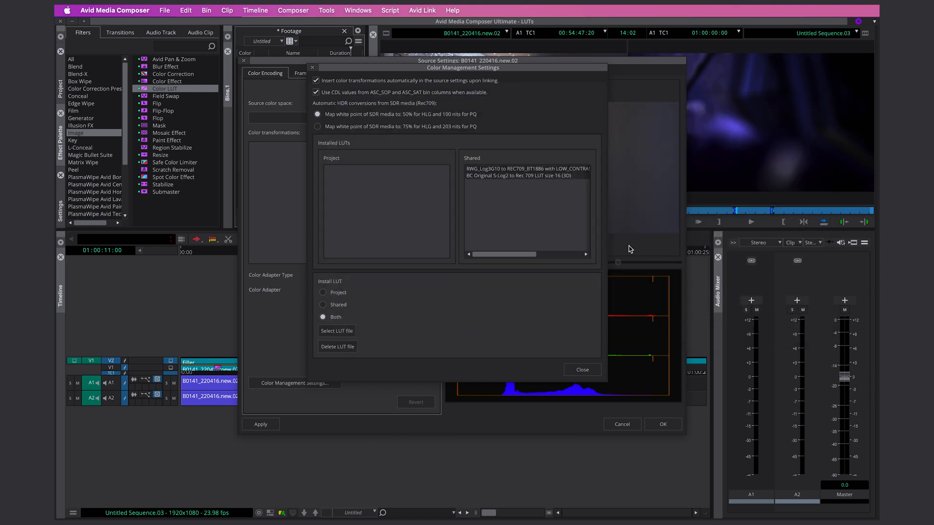
click(337, 330)
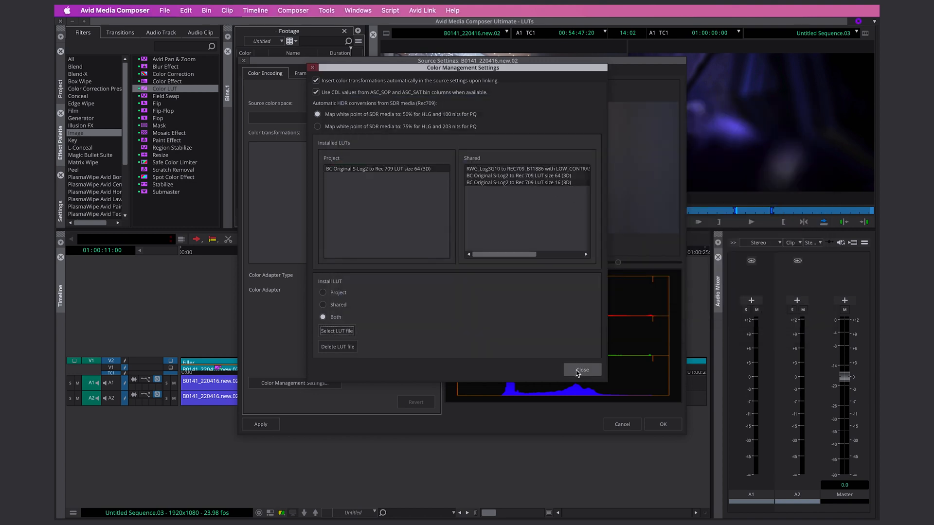
click(582, 370)
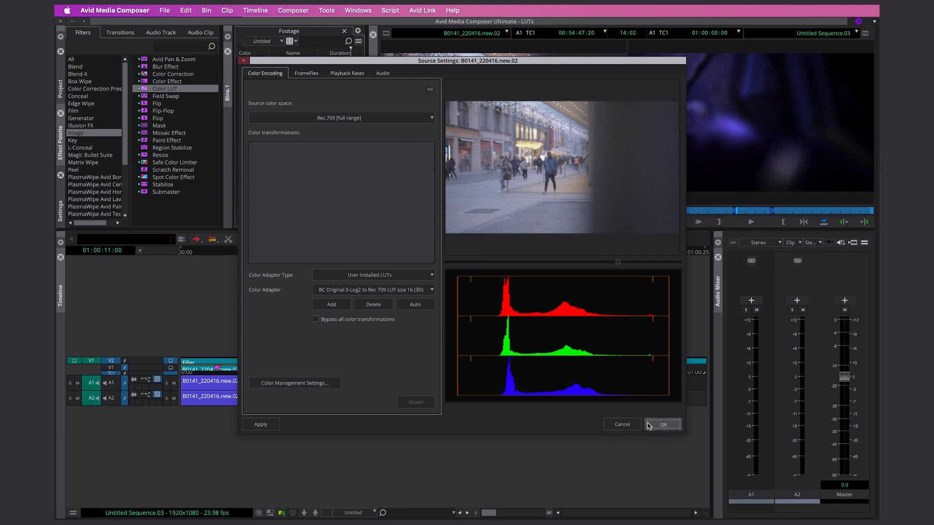
- Accept the Source Settings and show the User list in the Settings pane
click(662, 424)
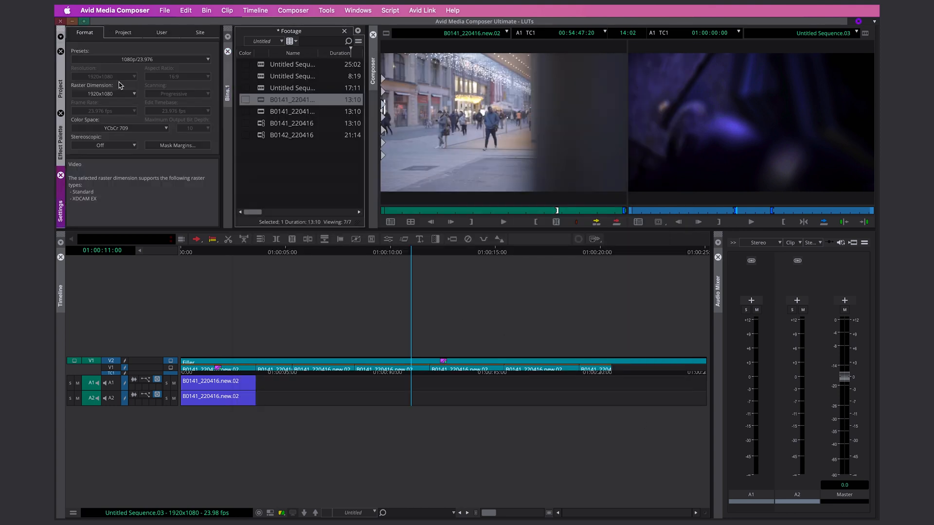
click(164, 10)
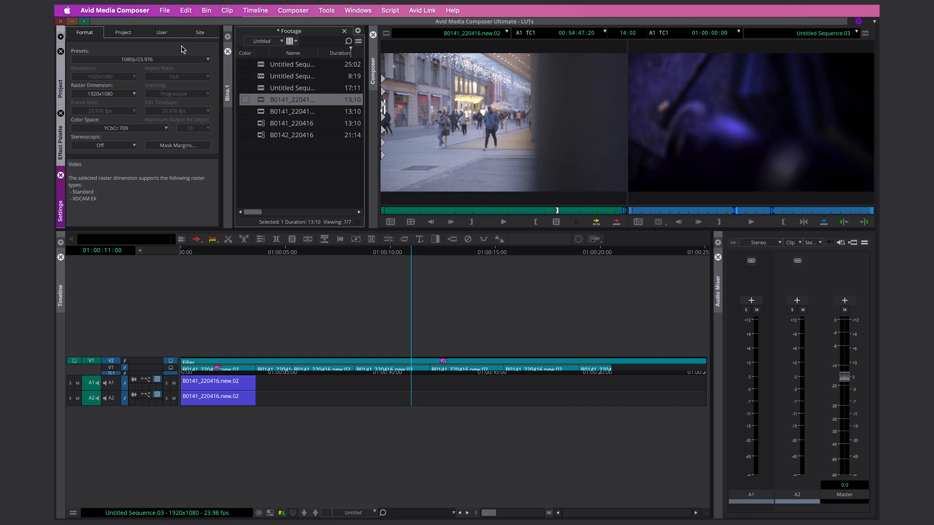
click(160, 32)
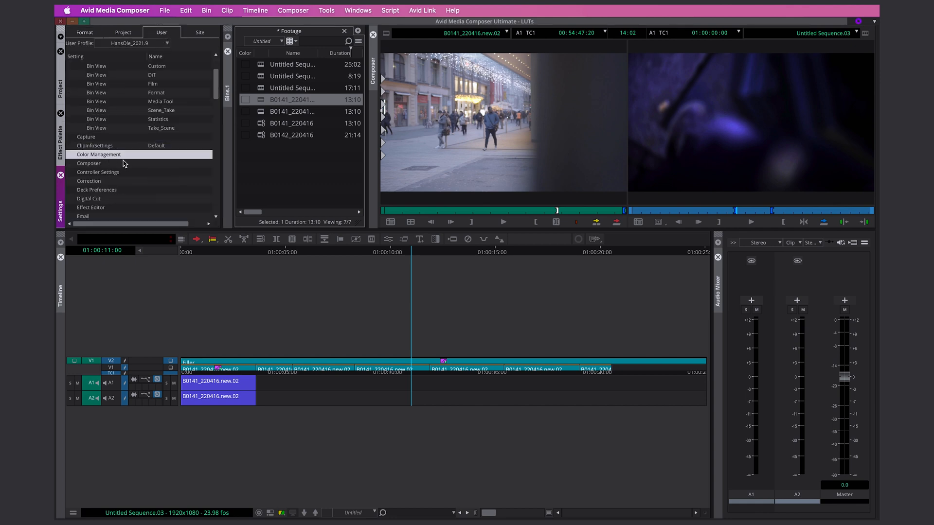
- Open Color Management from the User settings to list the installed project and shared S-Log2 LUTs
double_click(99, 155)
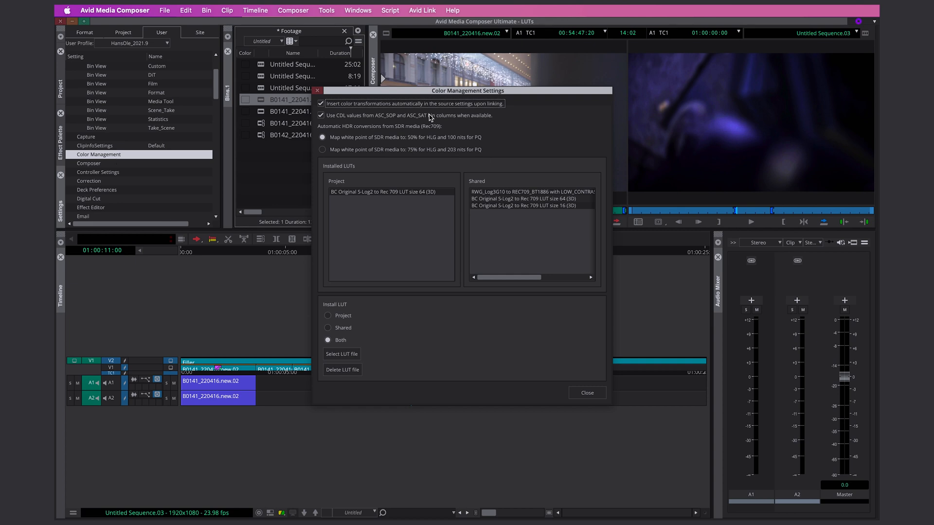
mouse_move(523, 300)
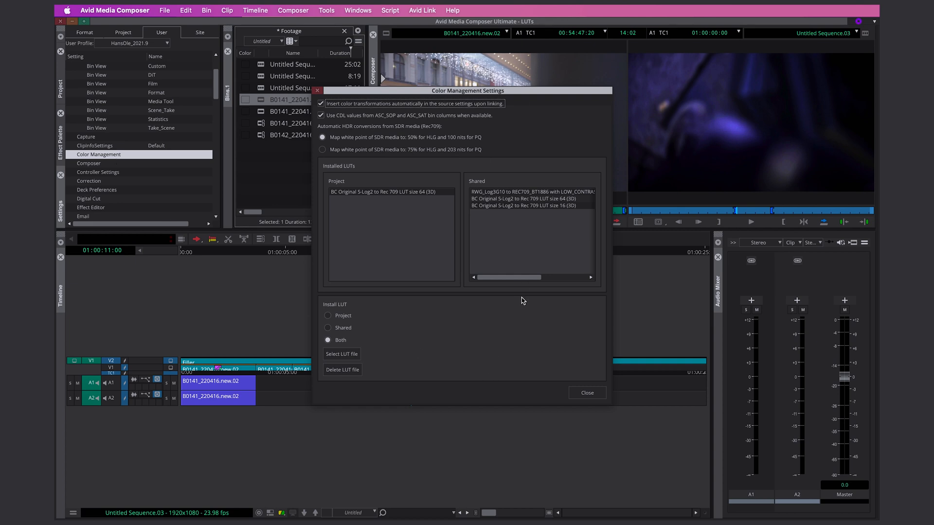